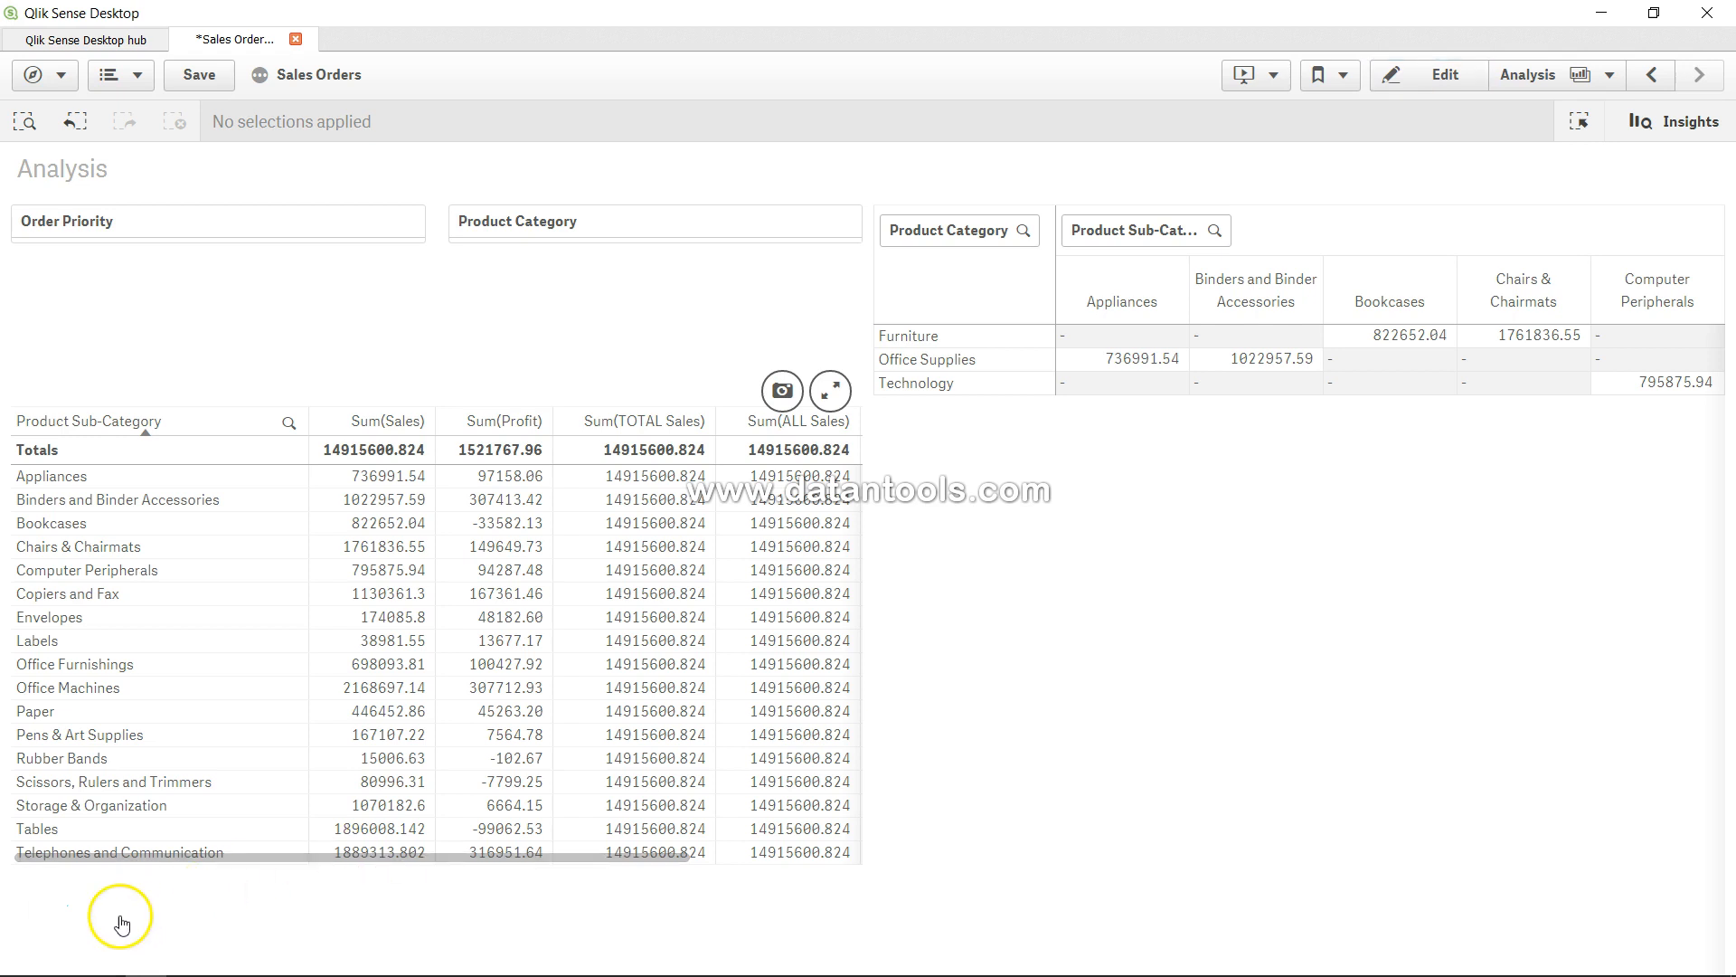
mouse_move(38, 914)
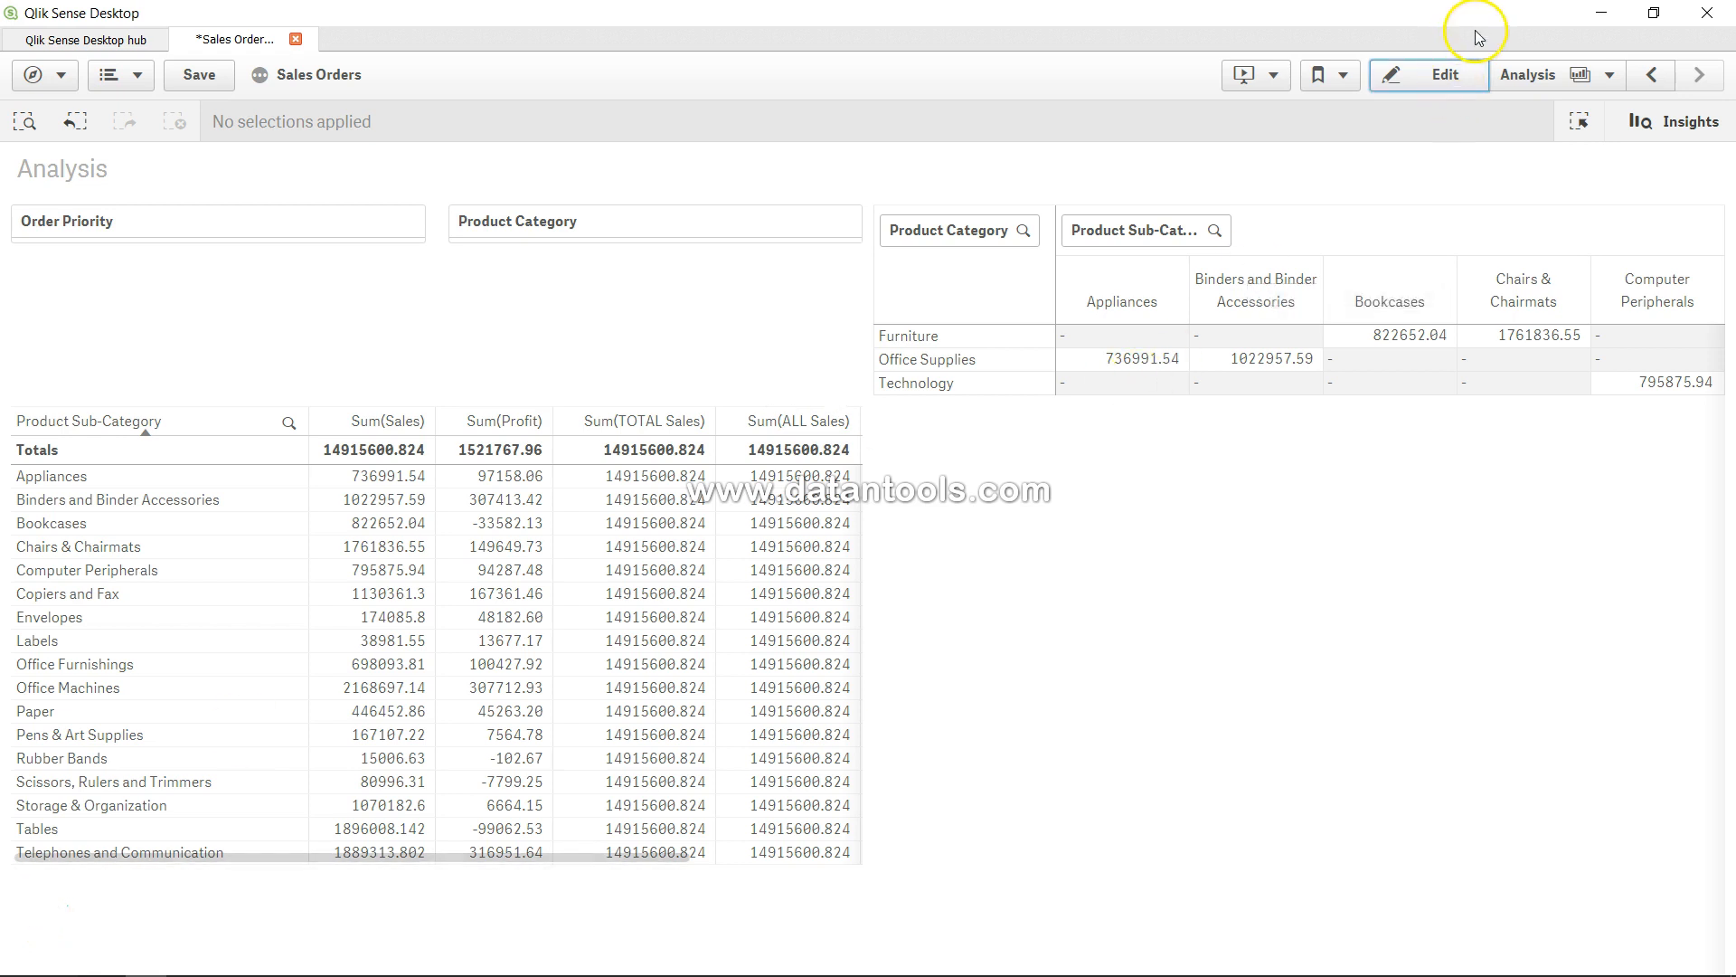
mouse_move(1441, 76)
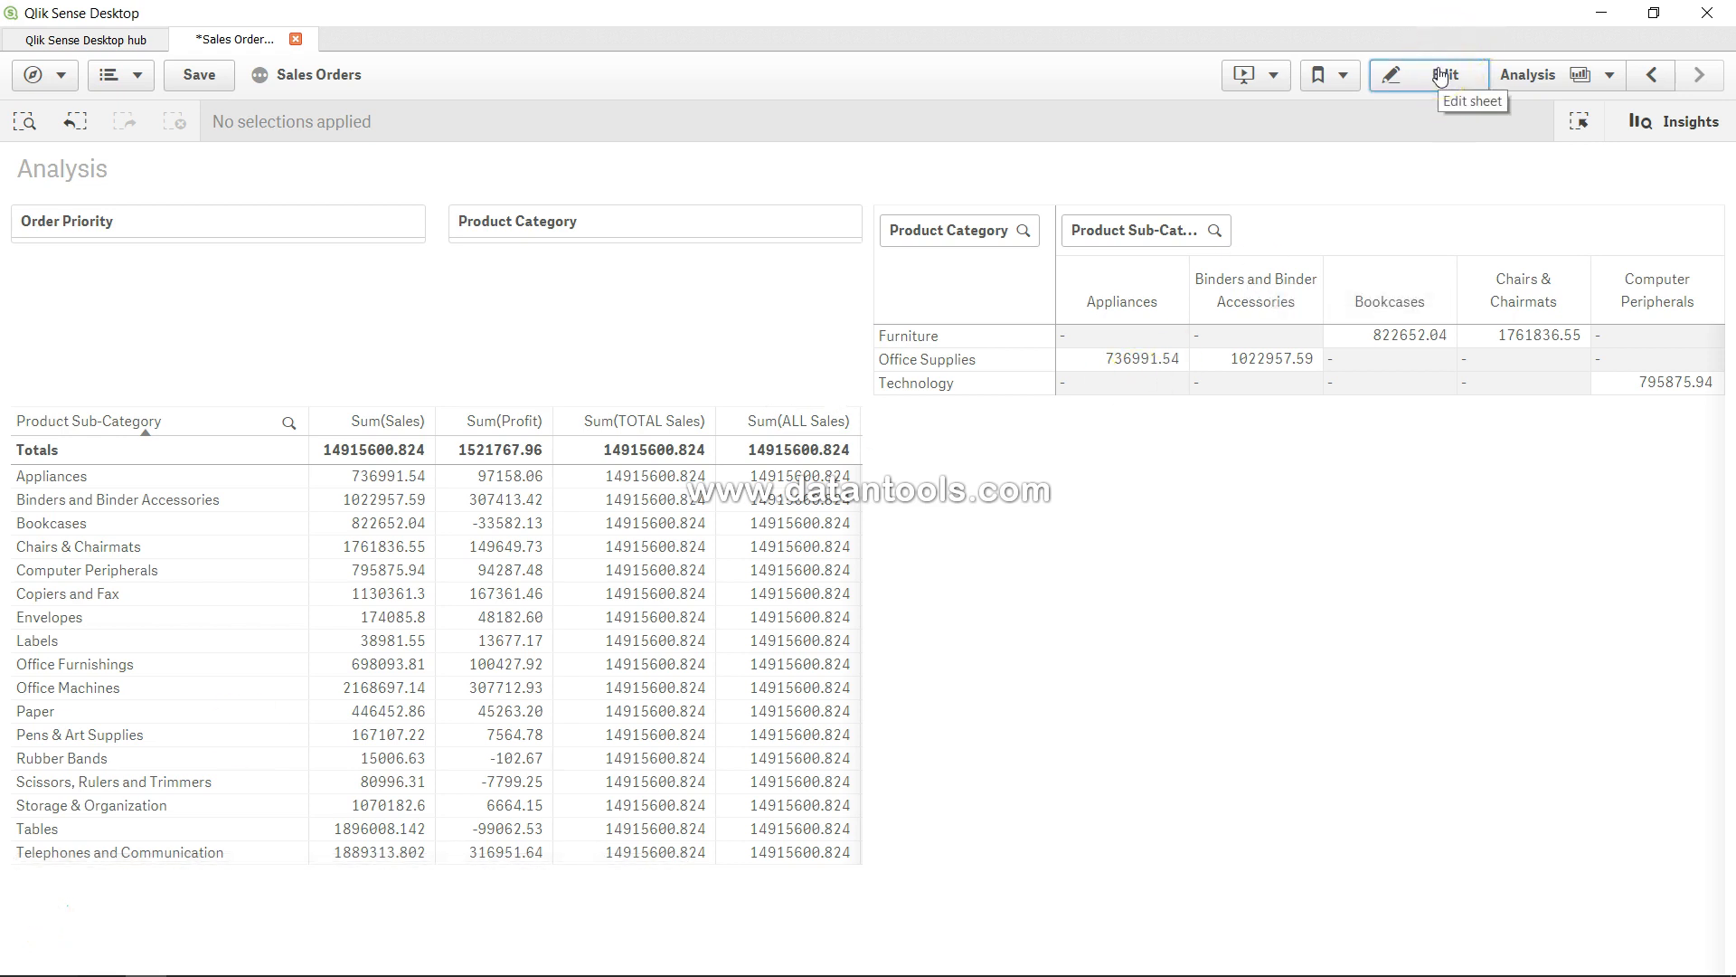
mouse_move(389, 222)
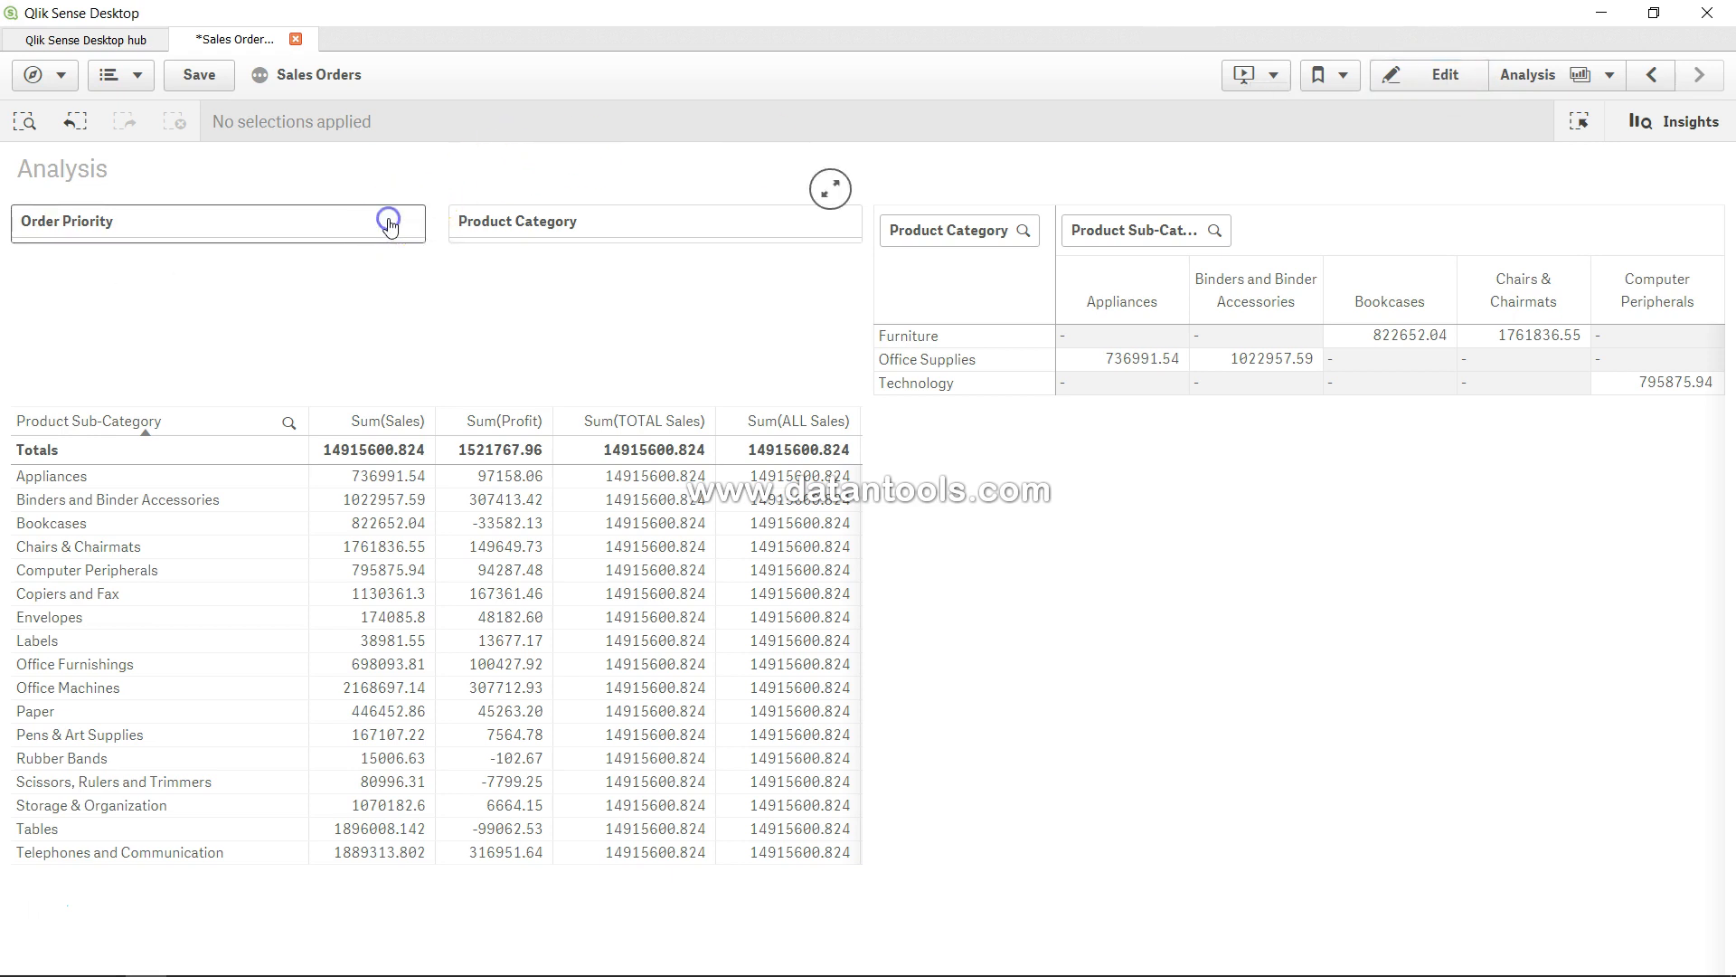
- Enter edit mode on the Analysis sheet and start adding a measure to the first KPI
click(391, 220)
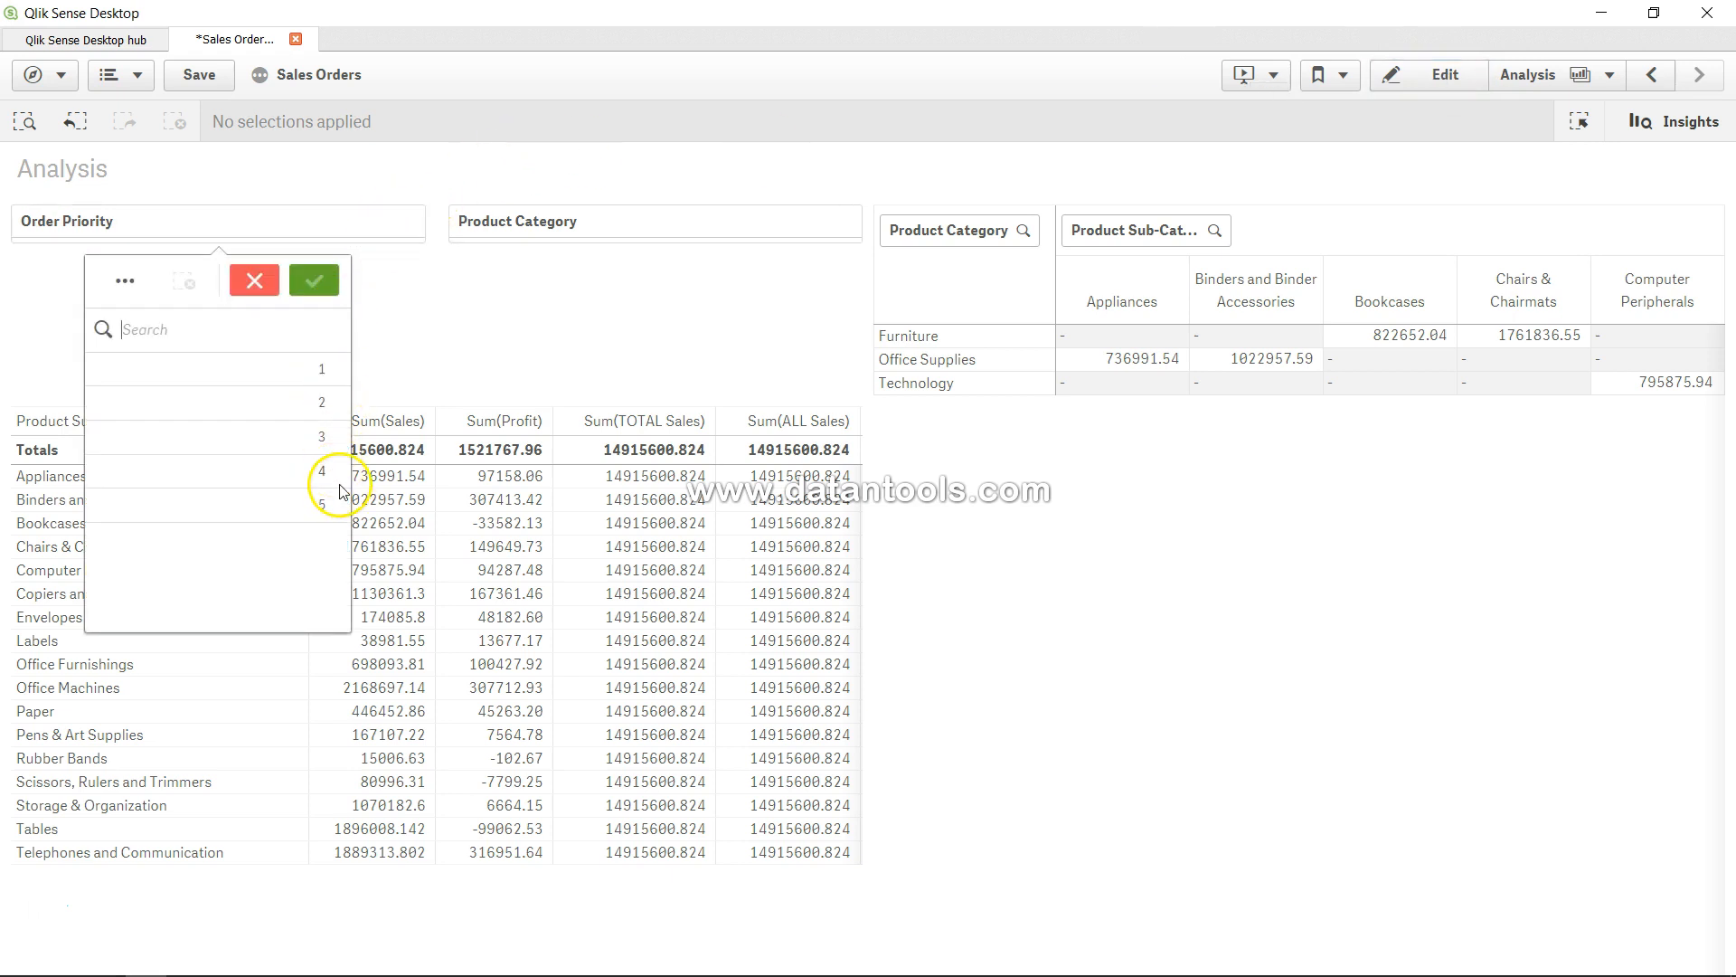
mouse_move(654, 311)
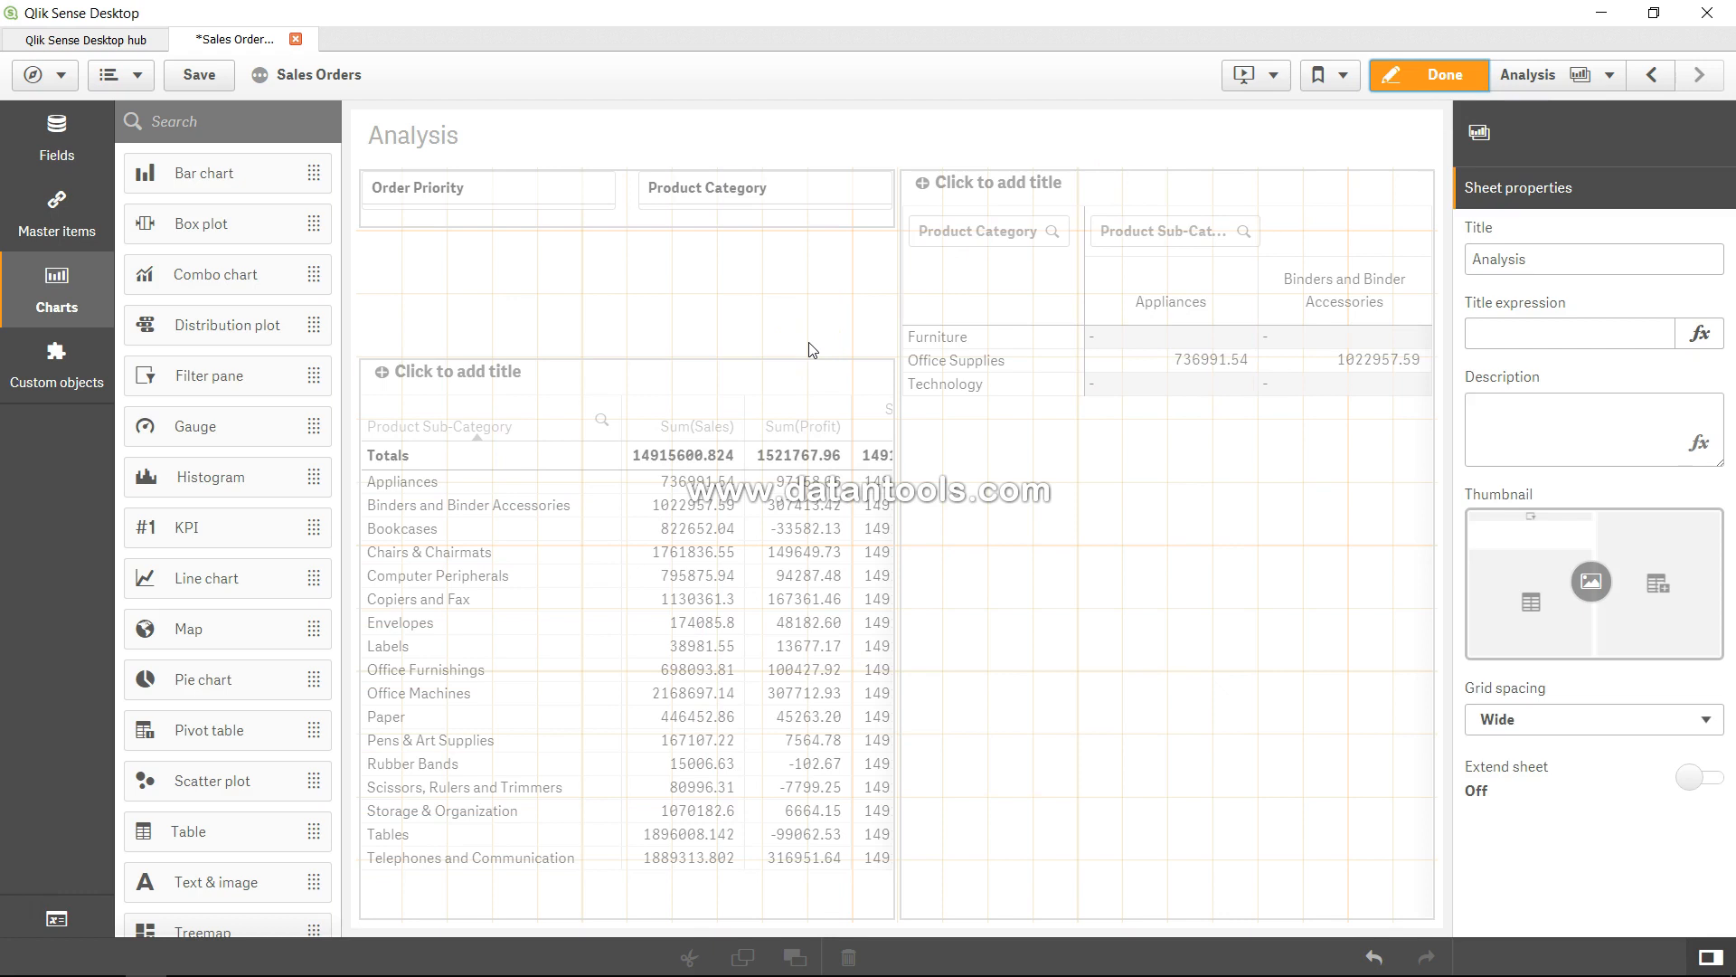
mouse_move(264, 539)
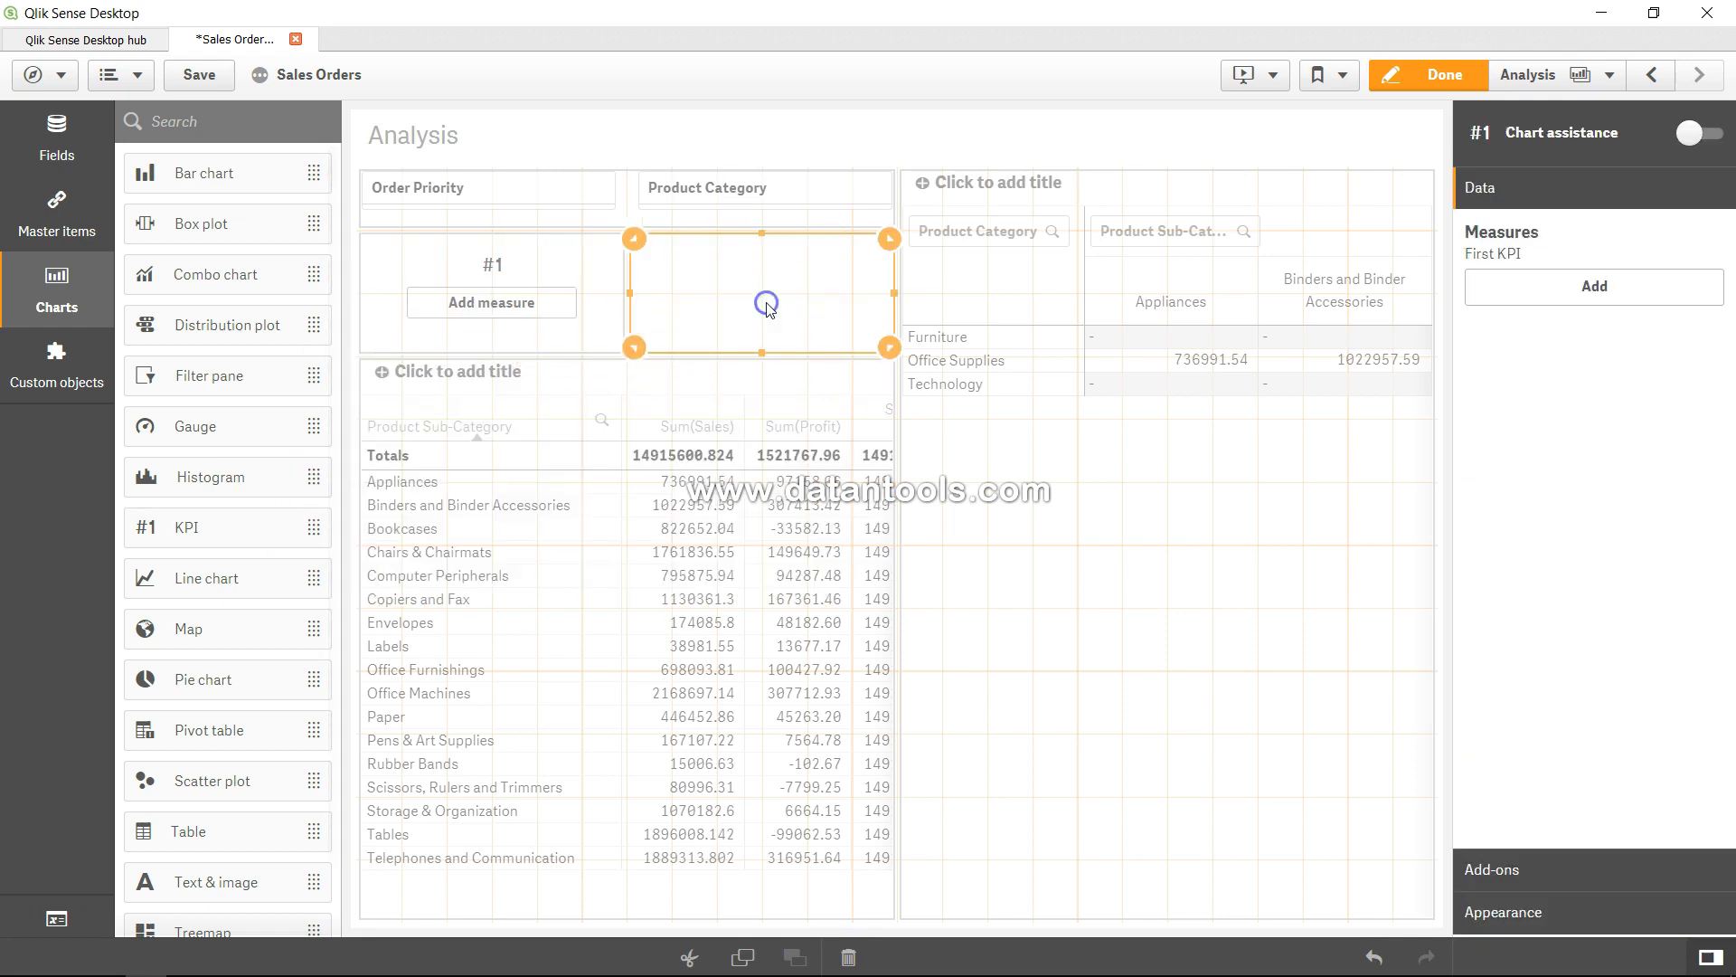
click(490, 302)
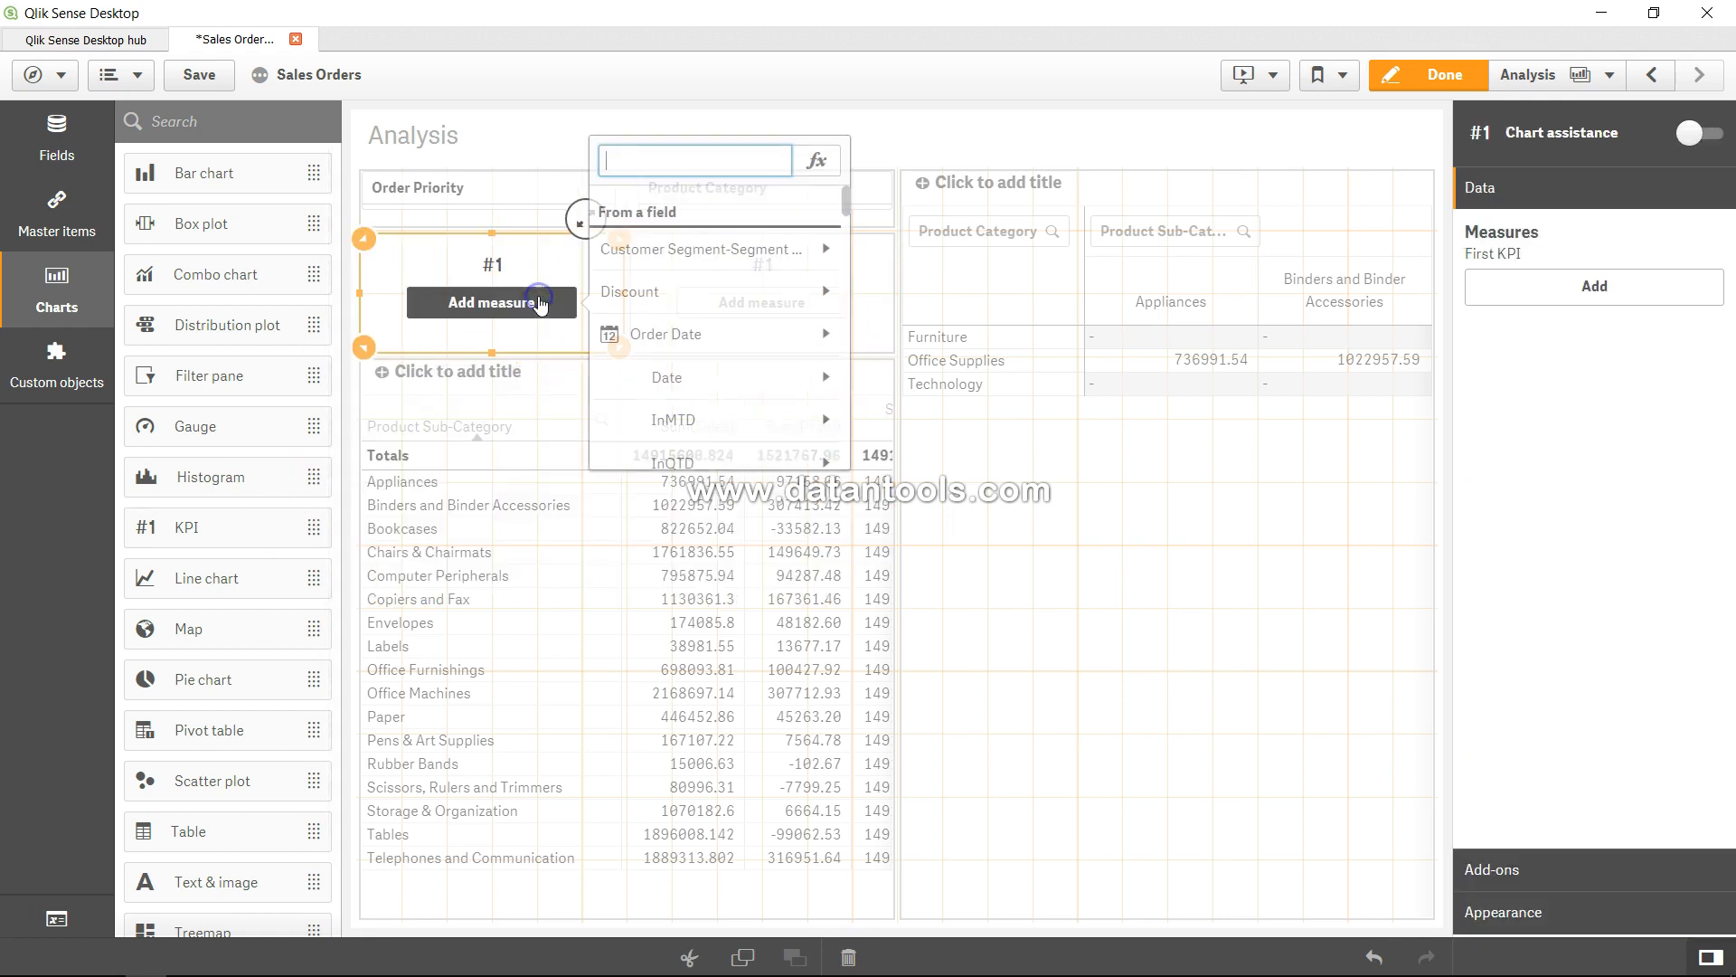
- Write the first KPI's custom expression Count([Order Priority]) via the expression editor
click(816, 161)
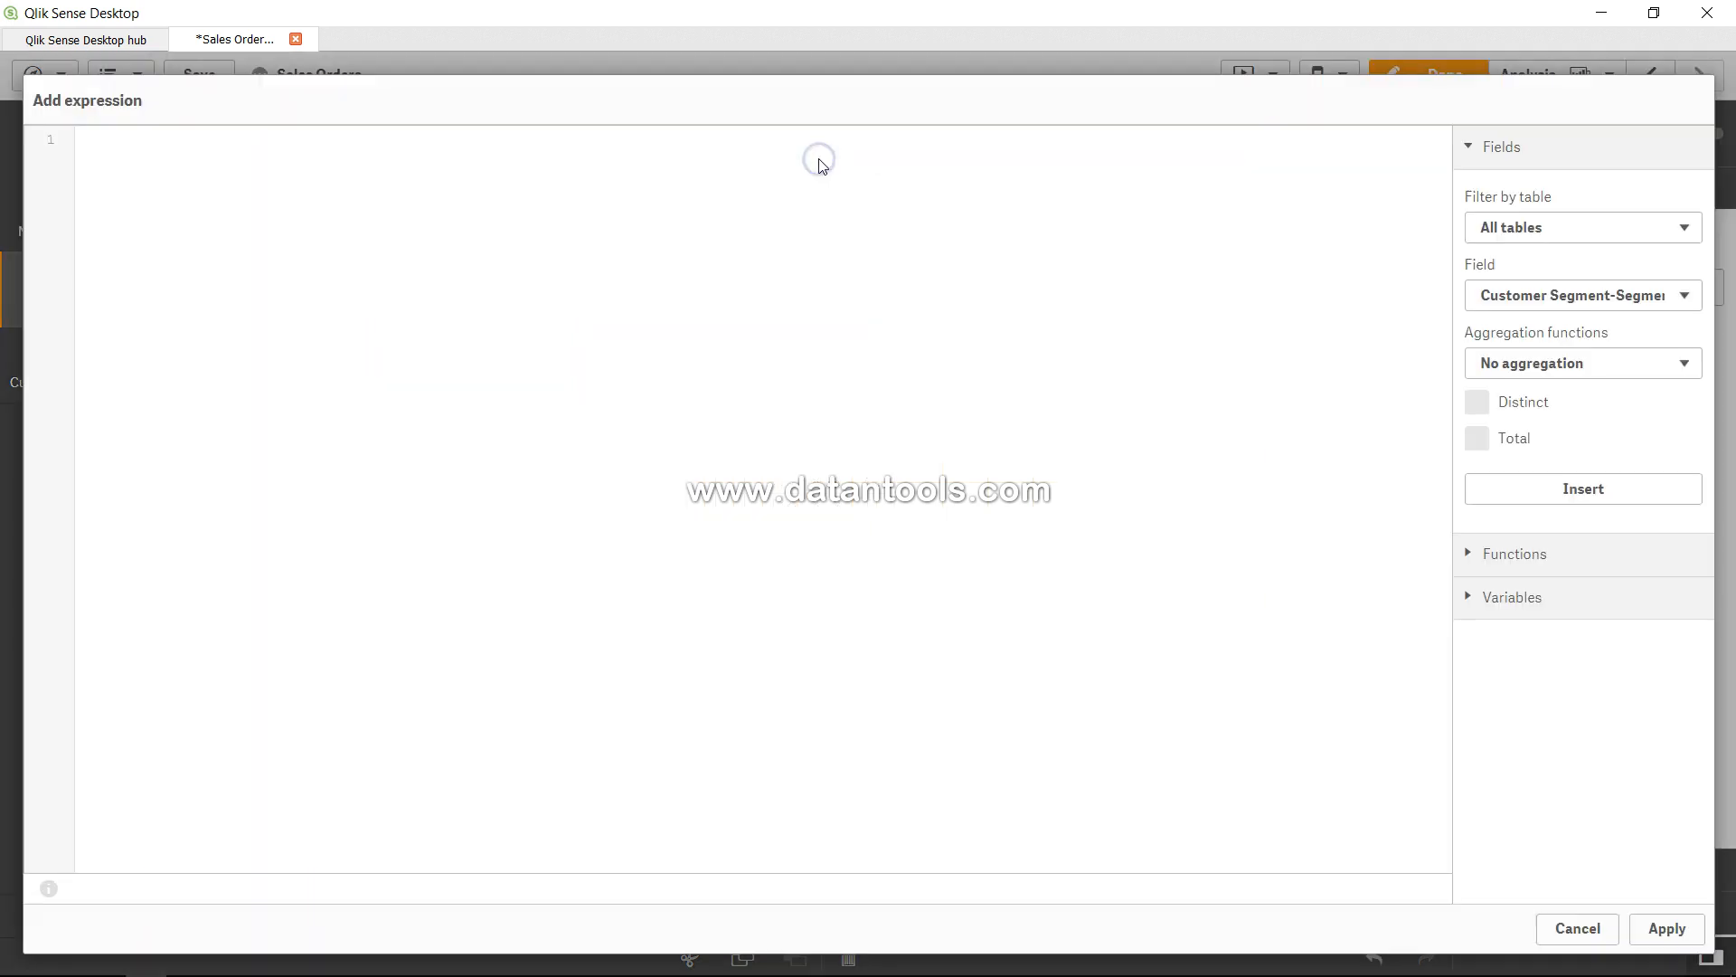
text(Cou)
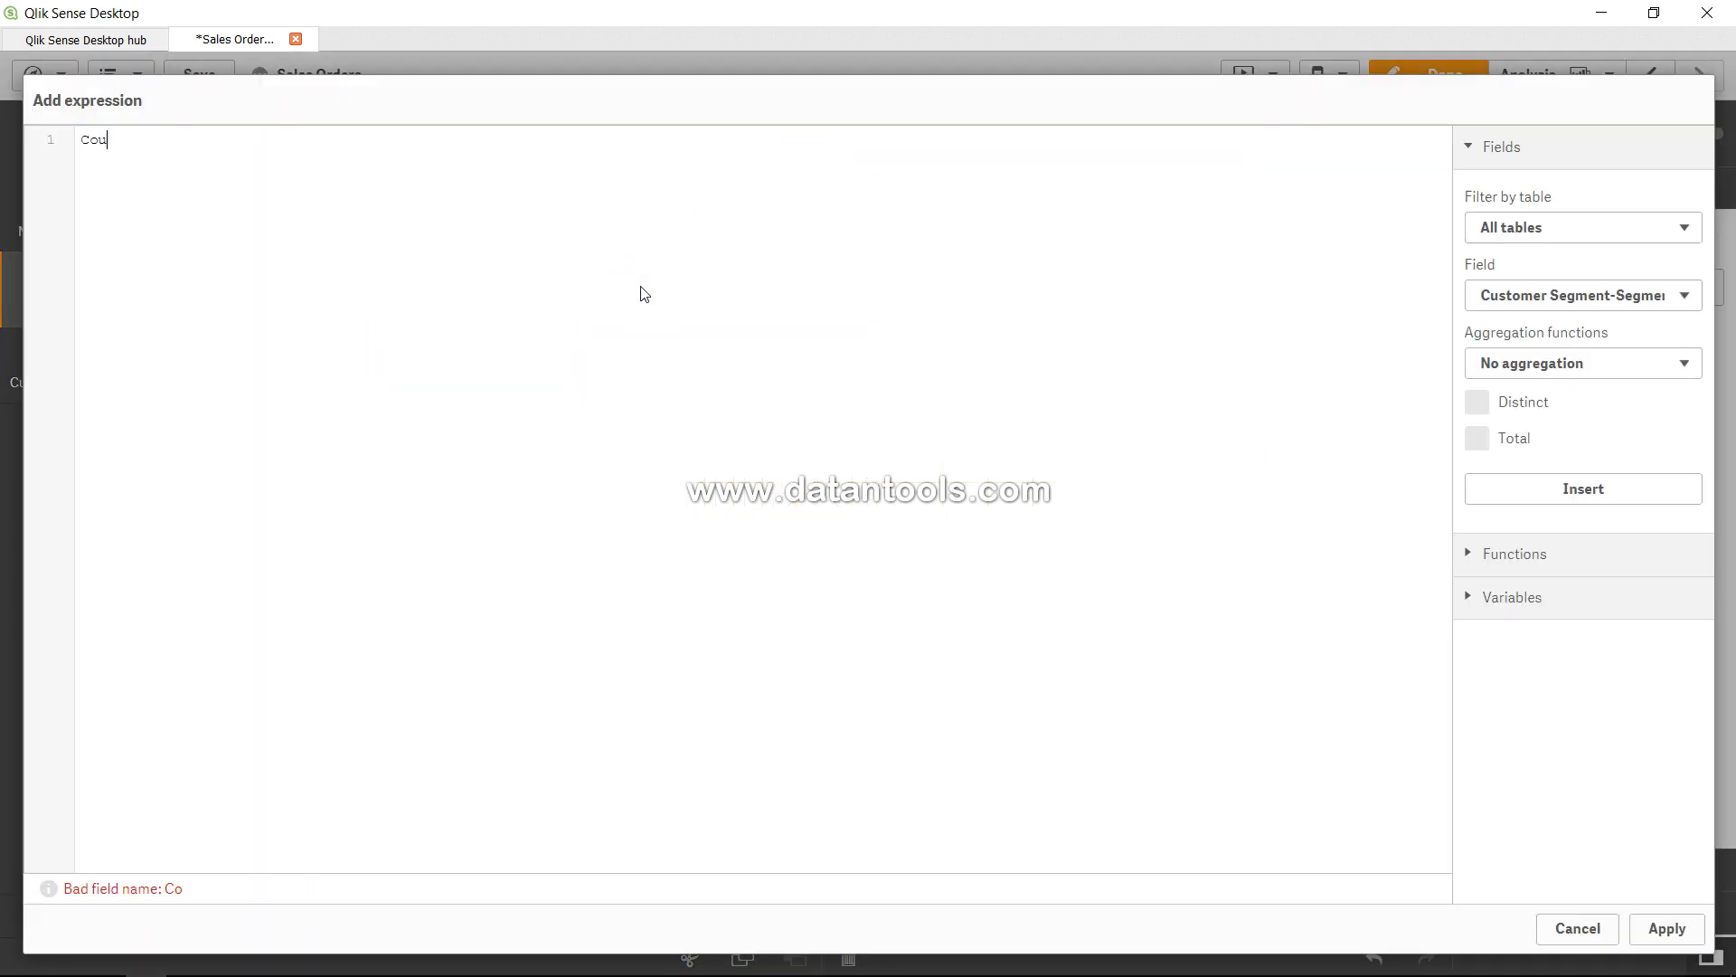
text(nt ()
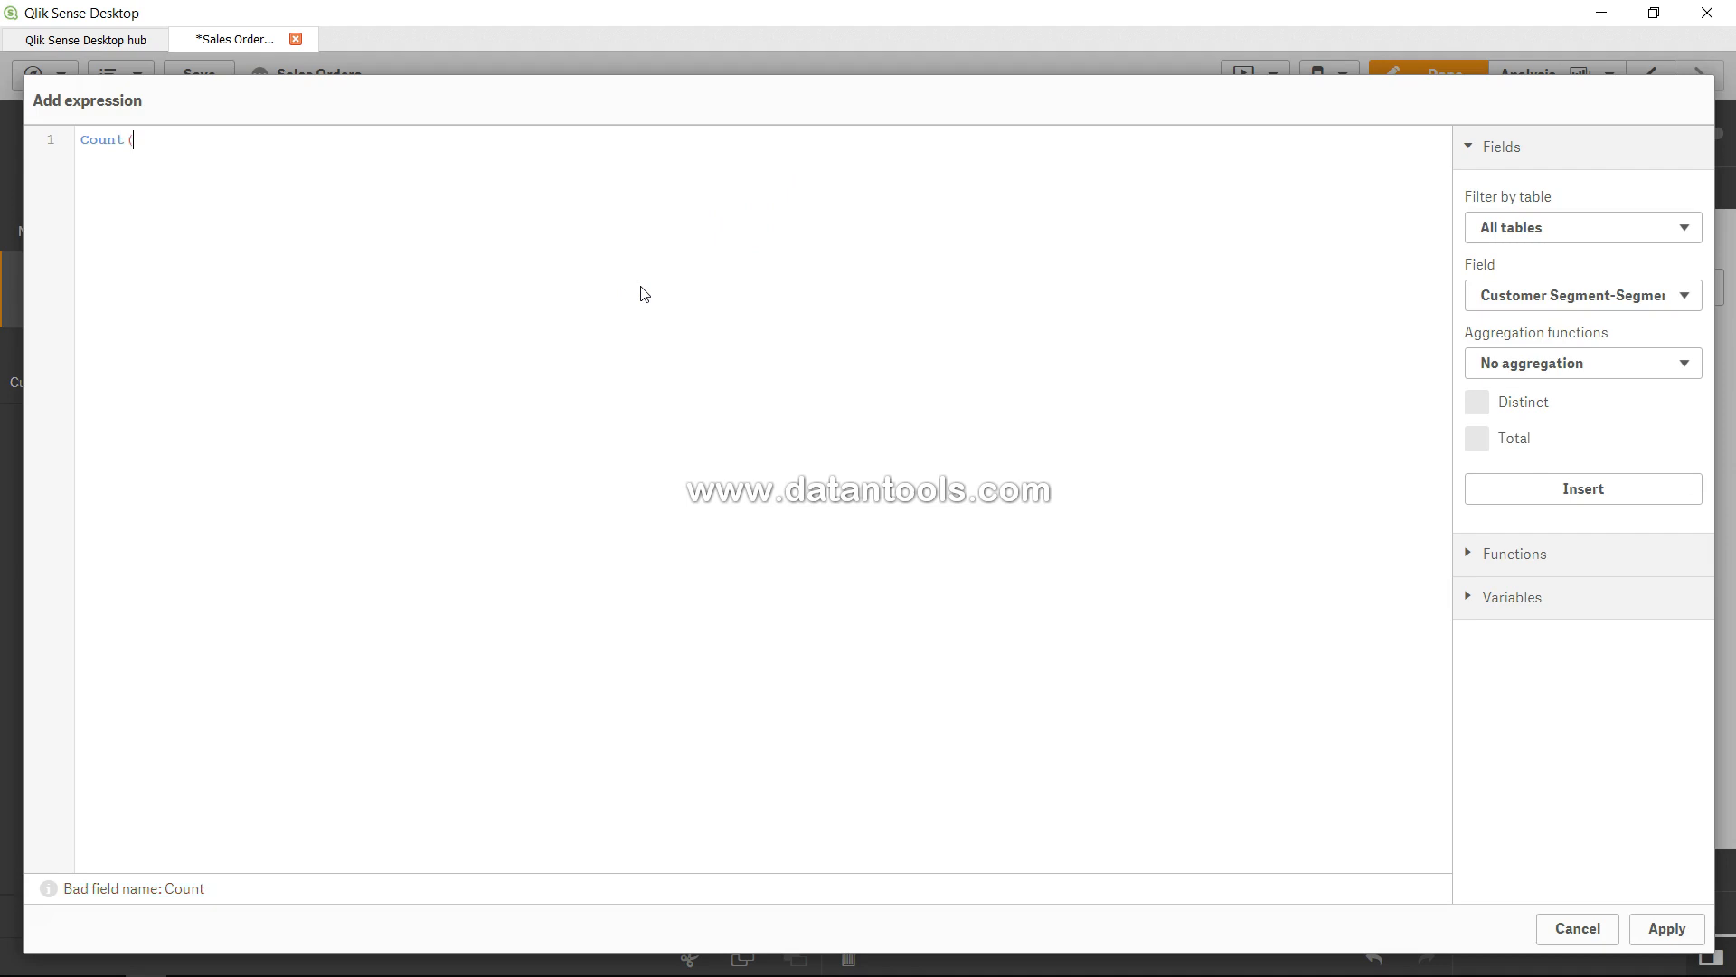
text(order)
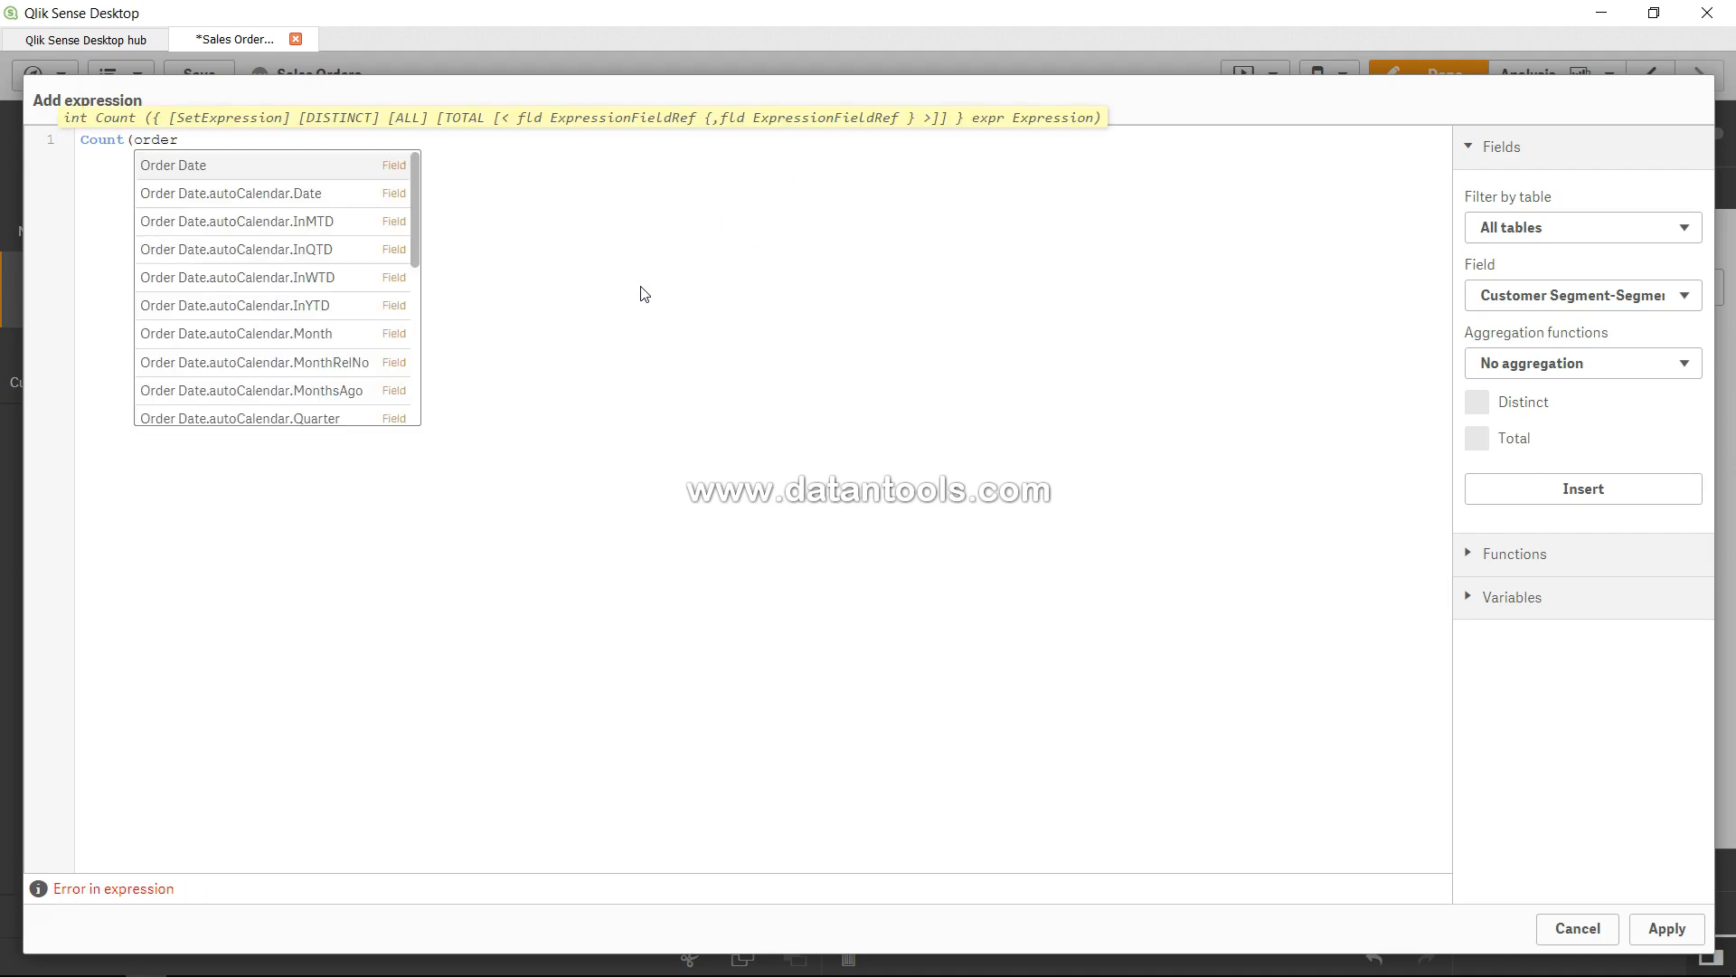
scroll(down, 3)
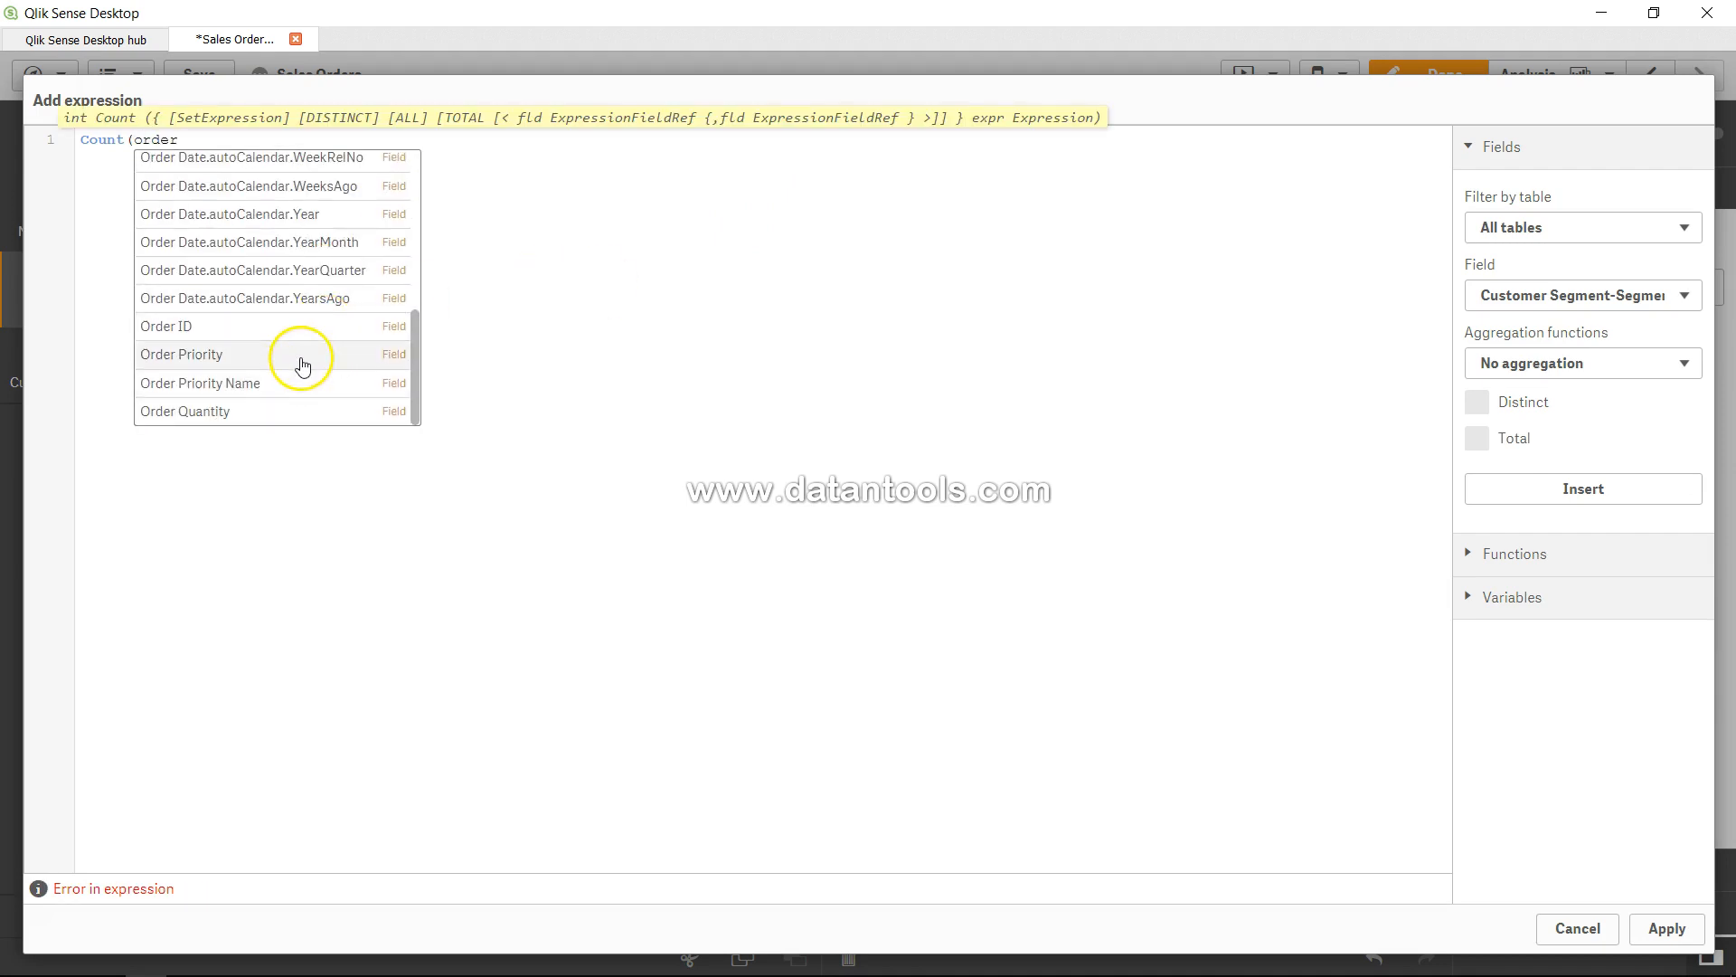
click(181, 353)
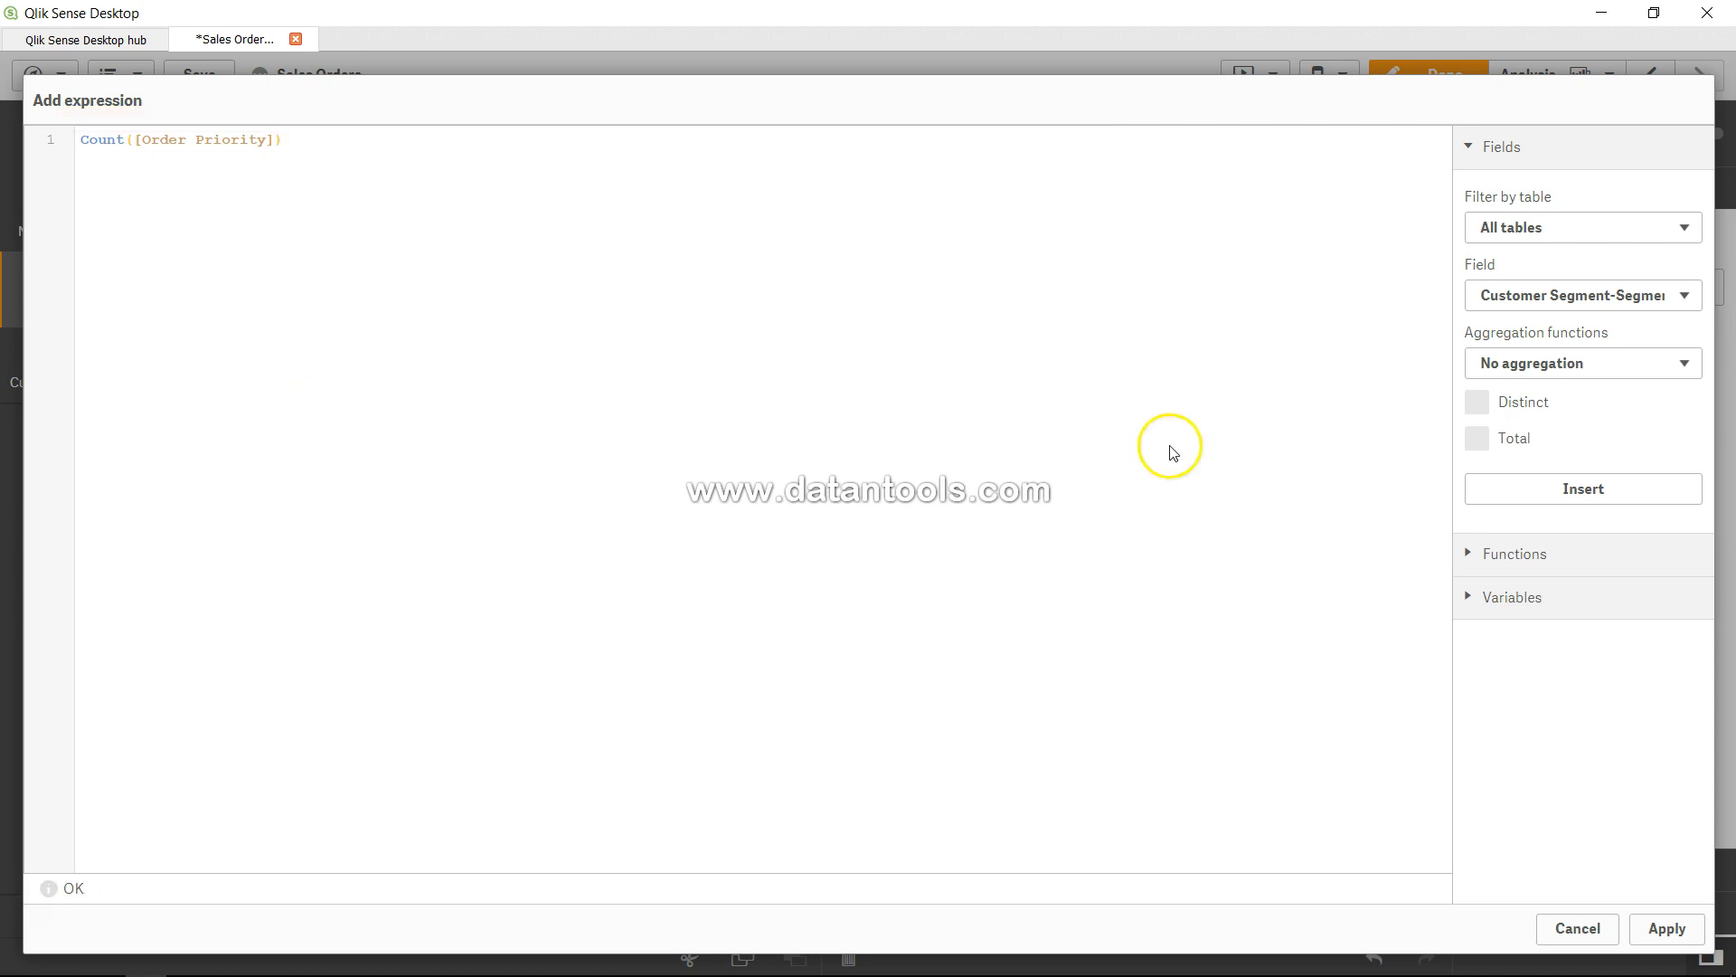
- Apply Count([Order Priority]) so the first KPI shows 8399, then begin the second KPI's measure
click(1666, 928)
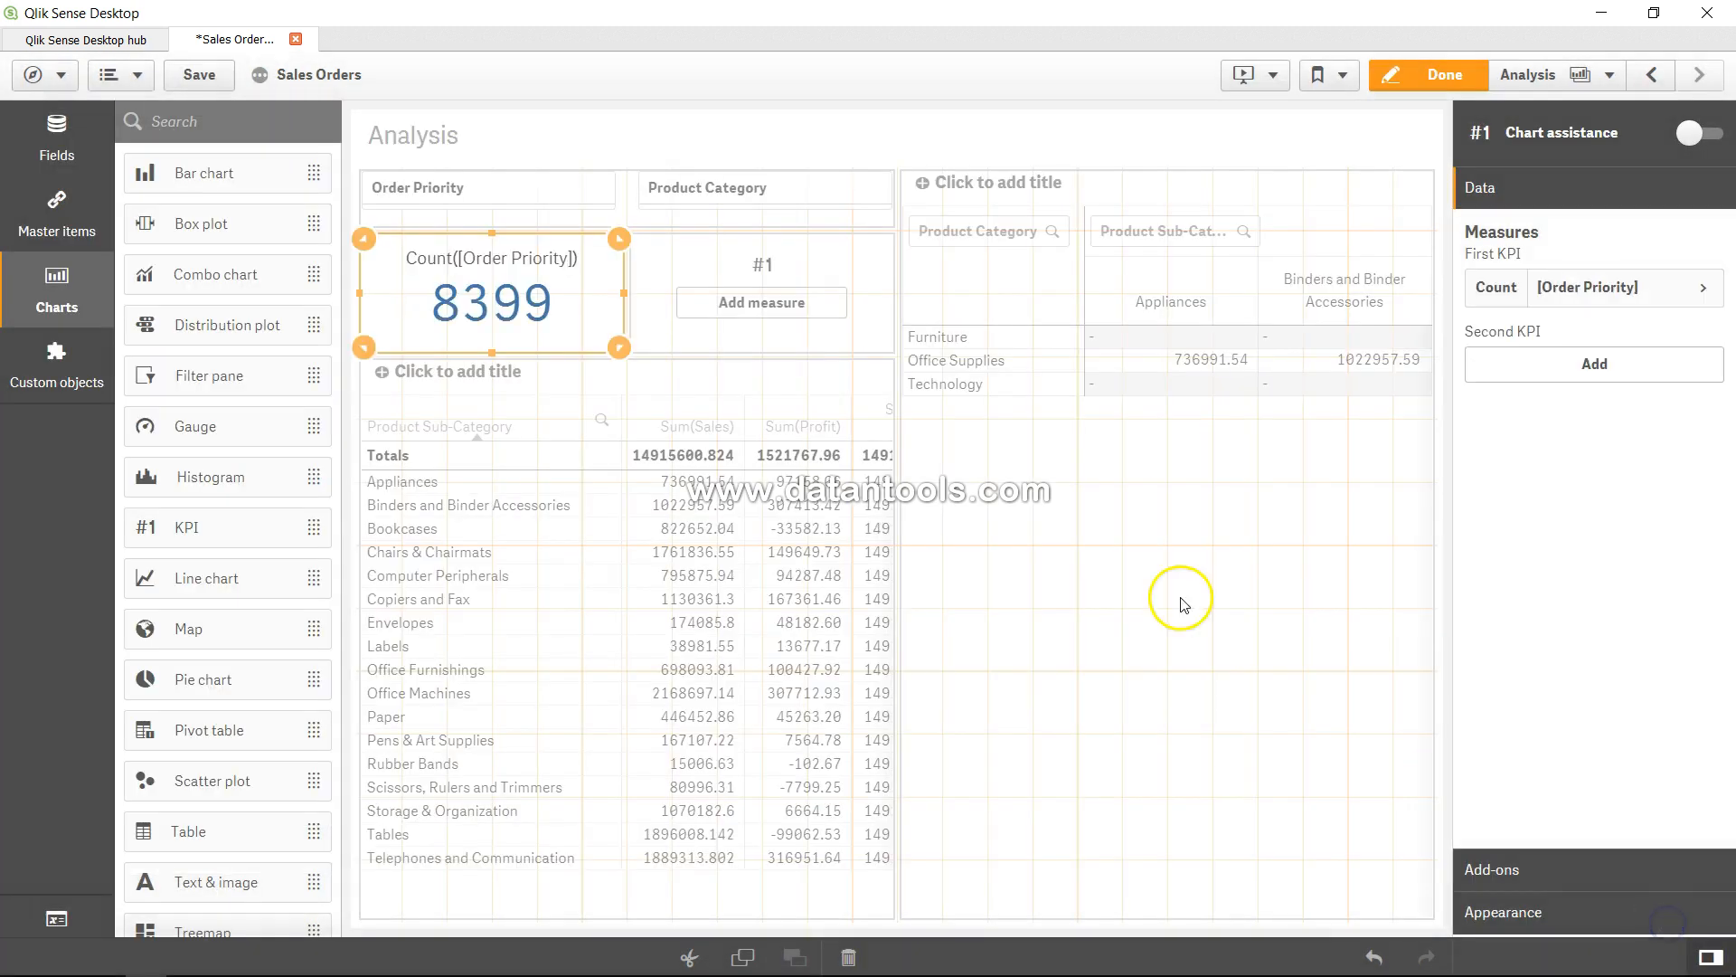
mouse_move(569, 313)
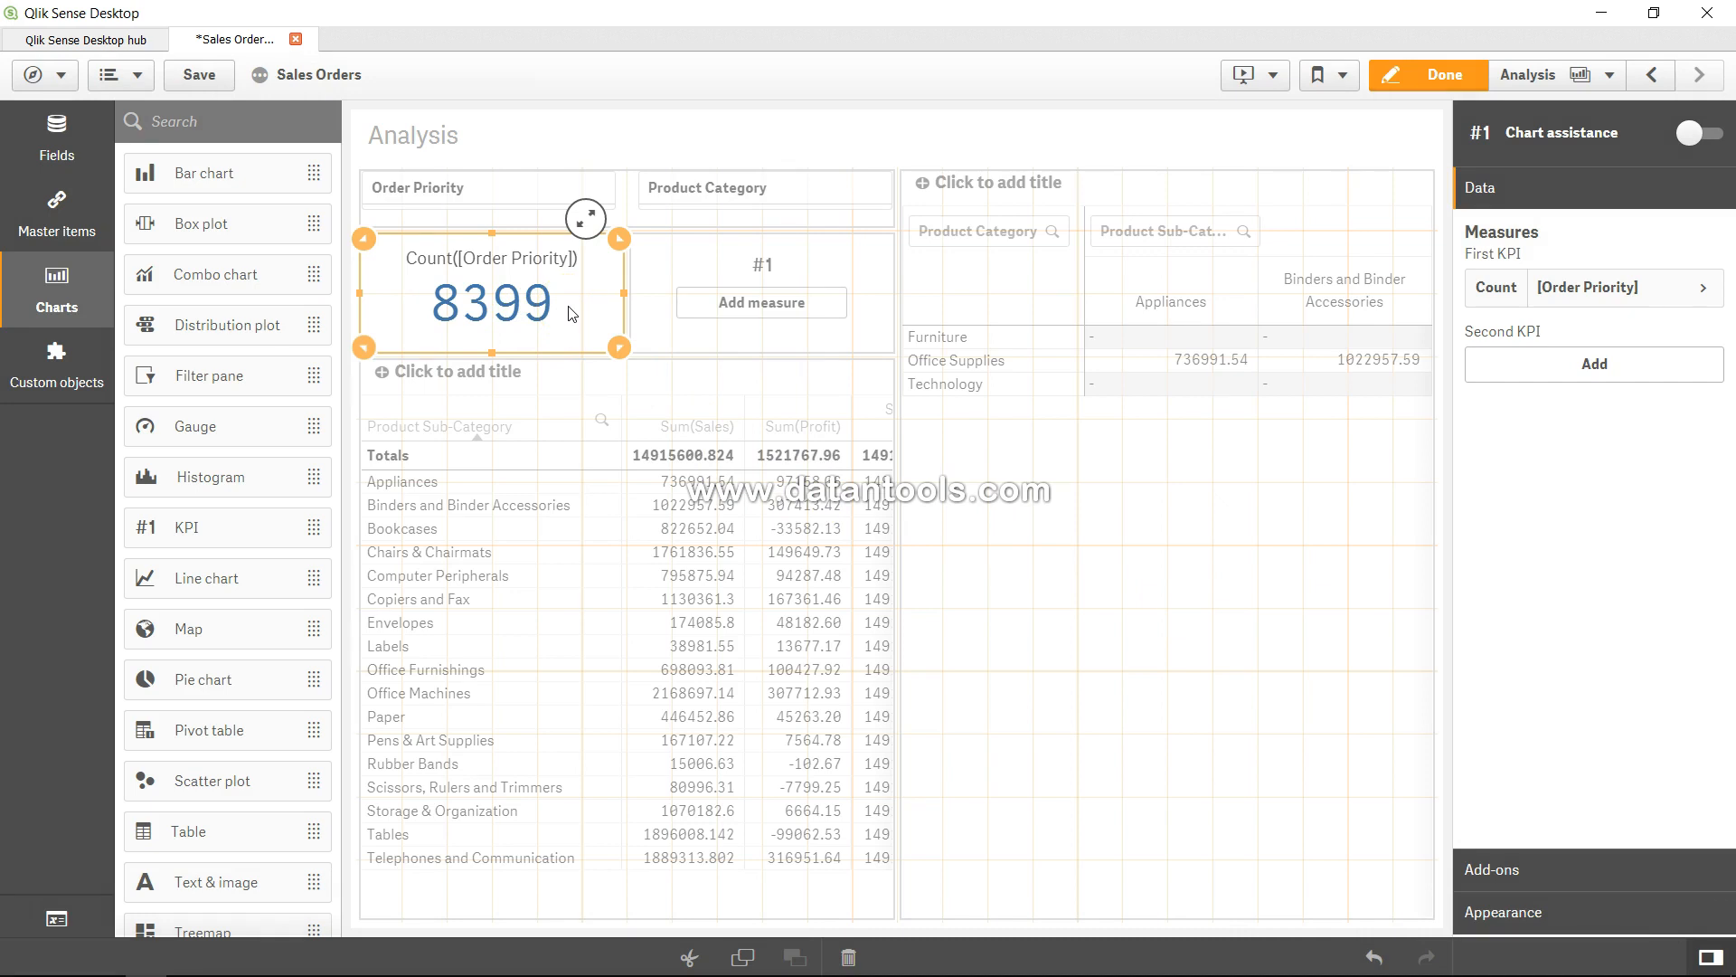
click(762, 302)
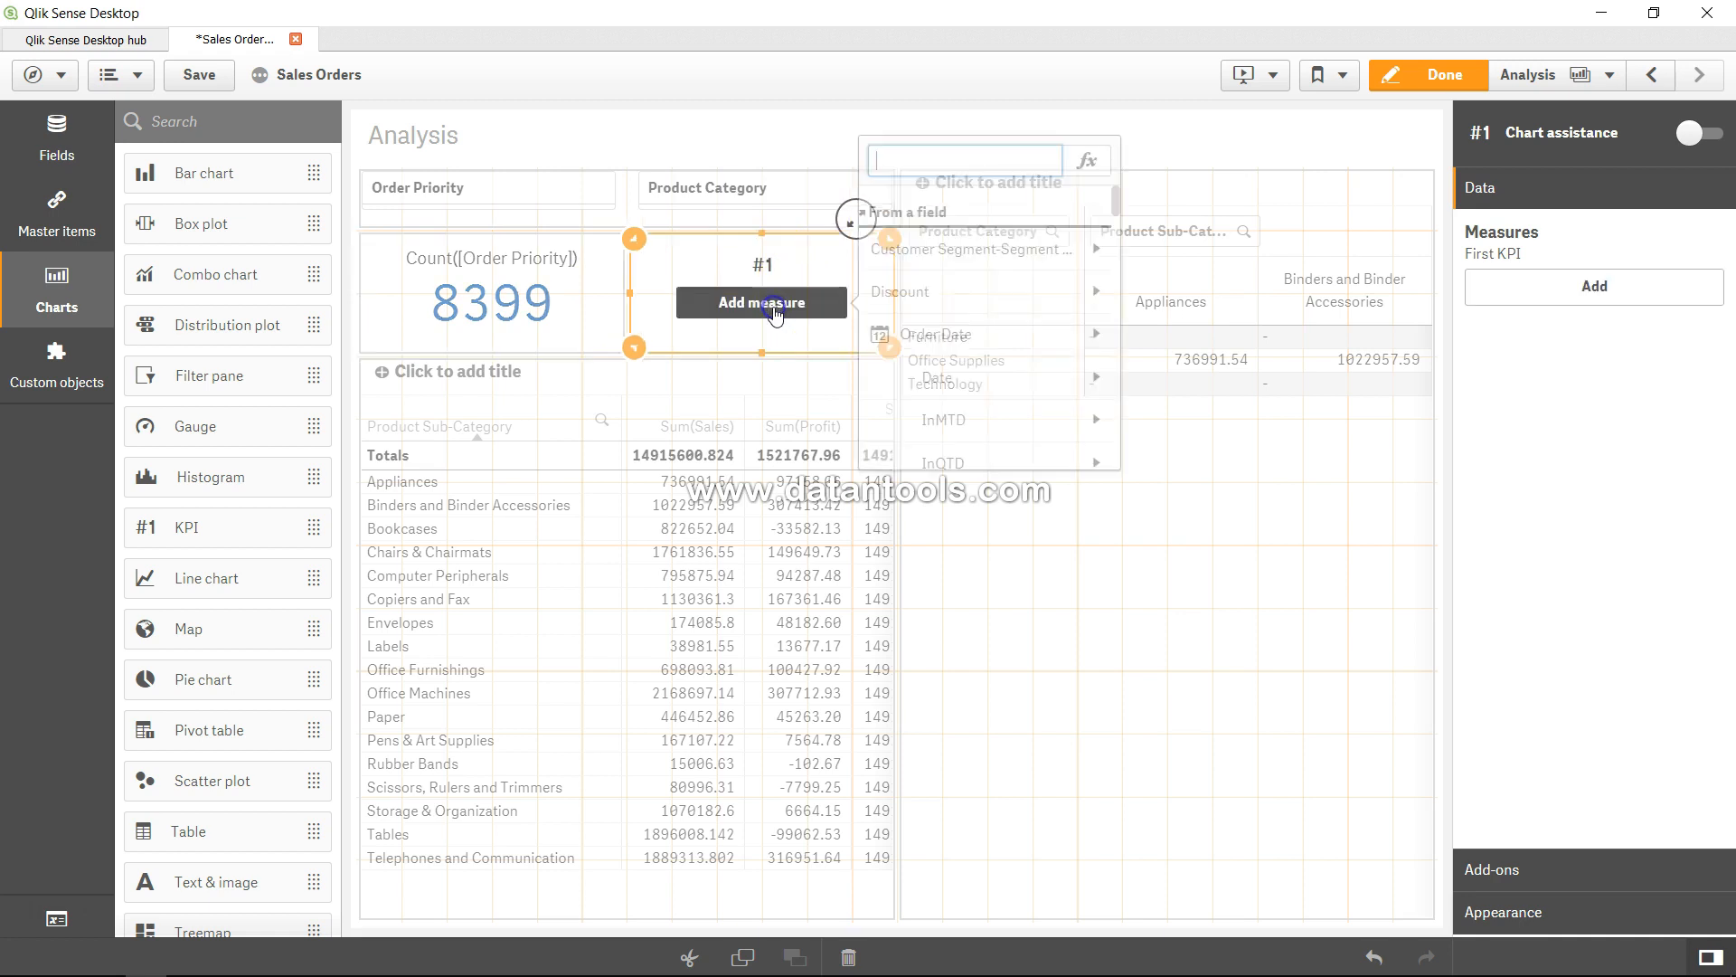
- Write the second KPI's custom expression Count(distinct [Order Priority]) in the expression editor
click(1087, 161)
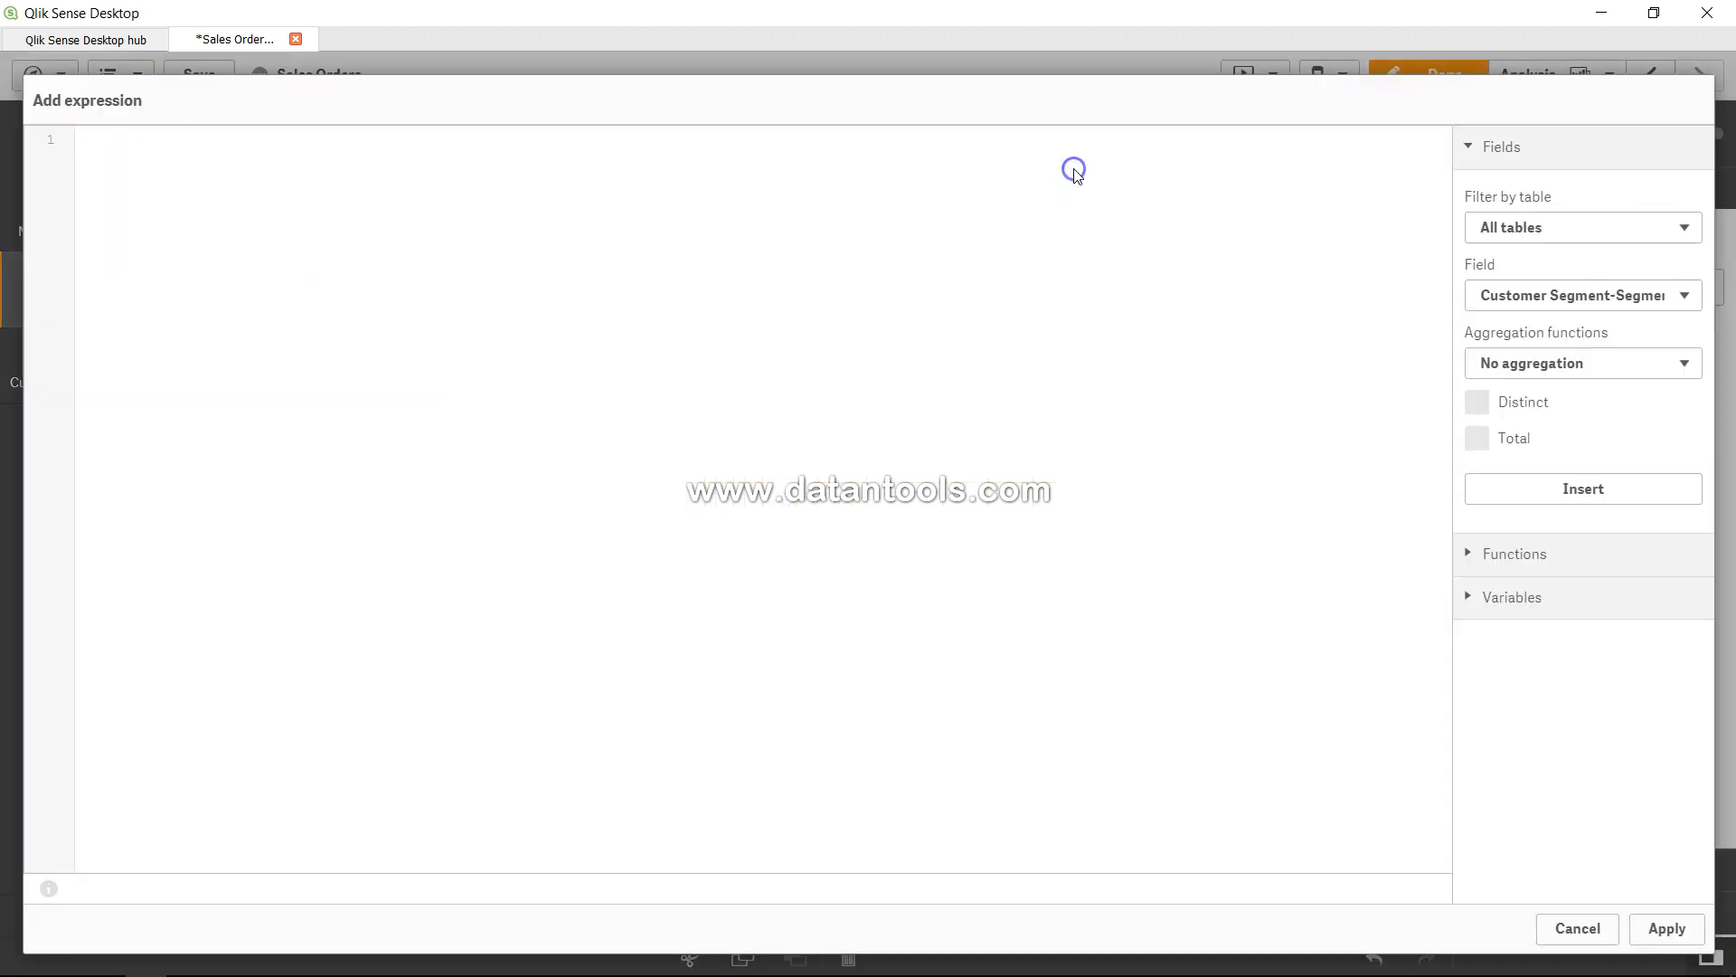
mouse_move(1073, 173)
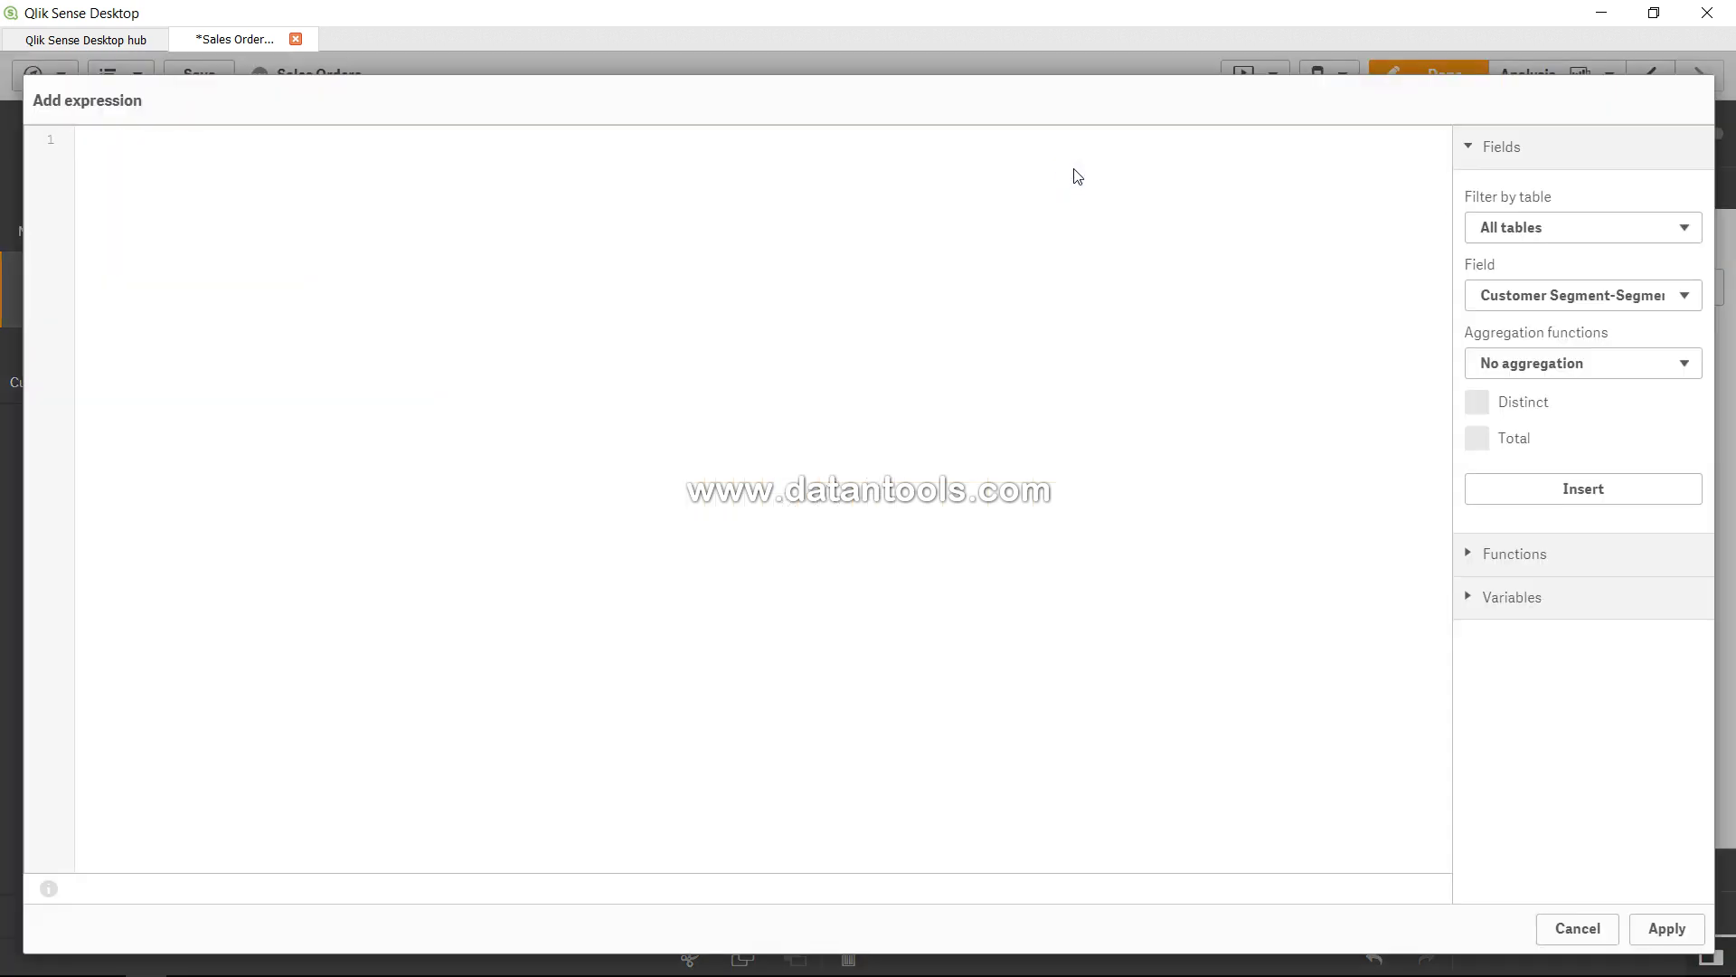
click(960, 184)
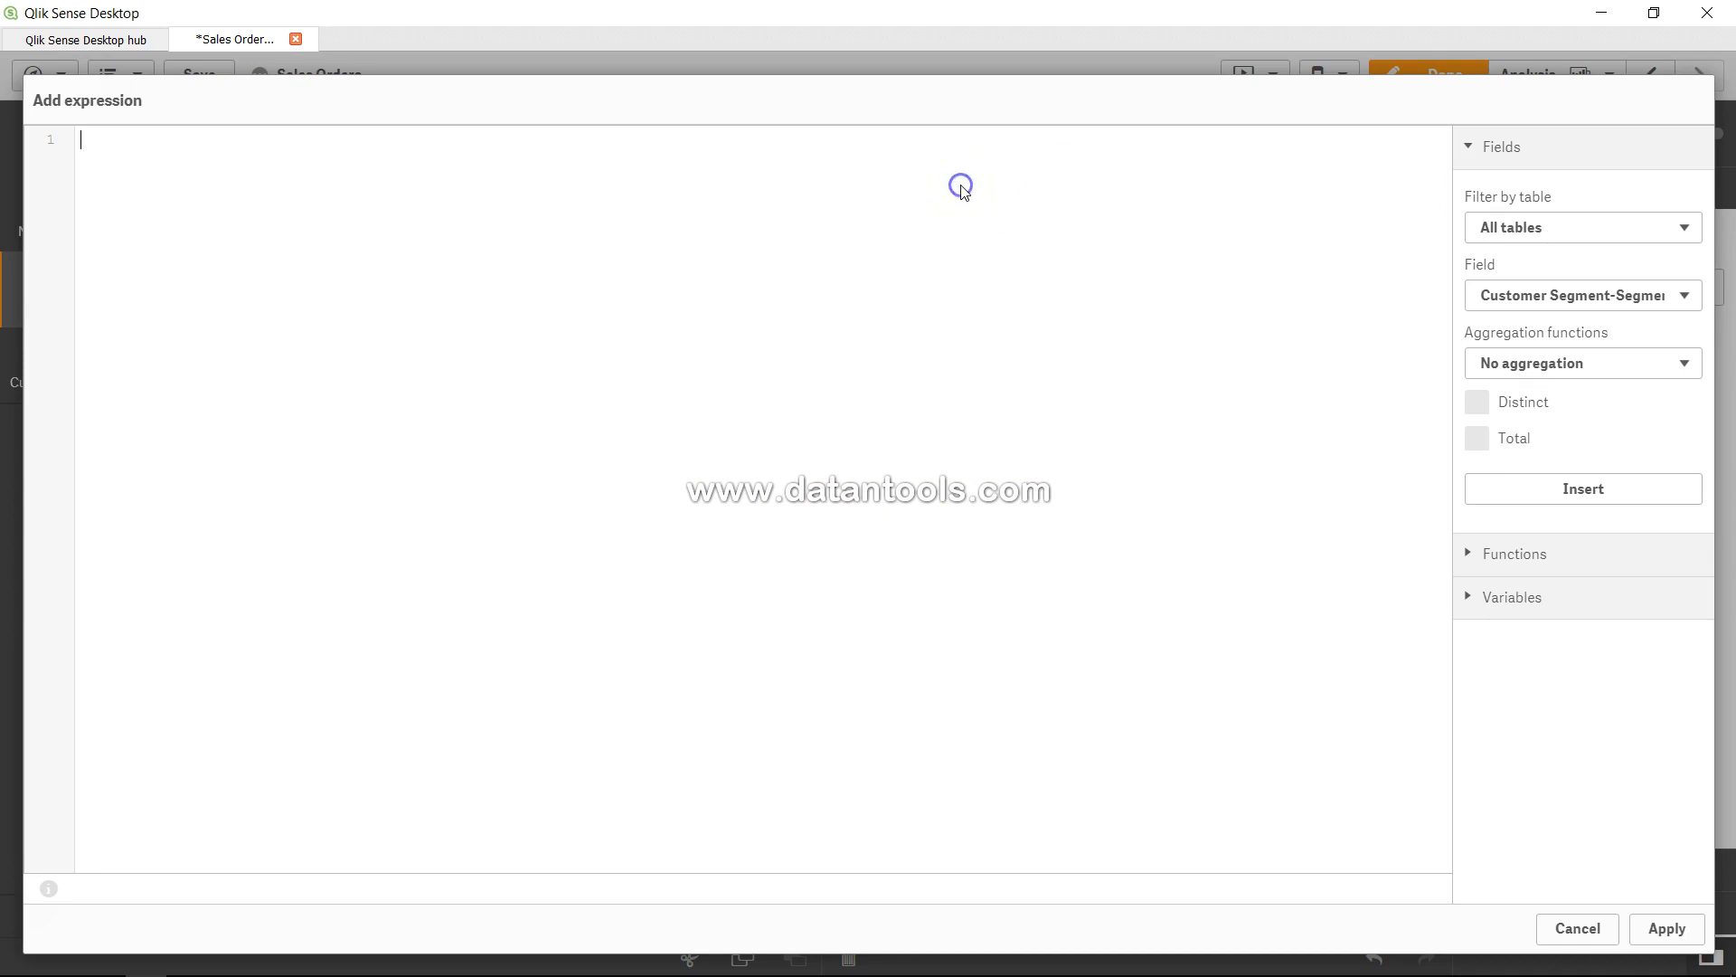
text(Cou)
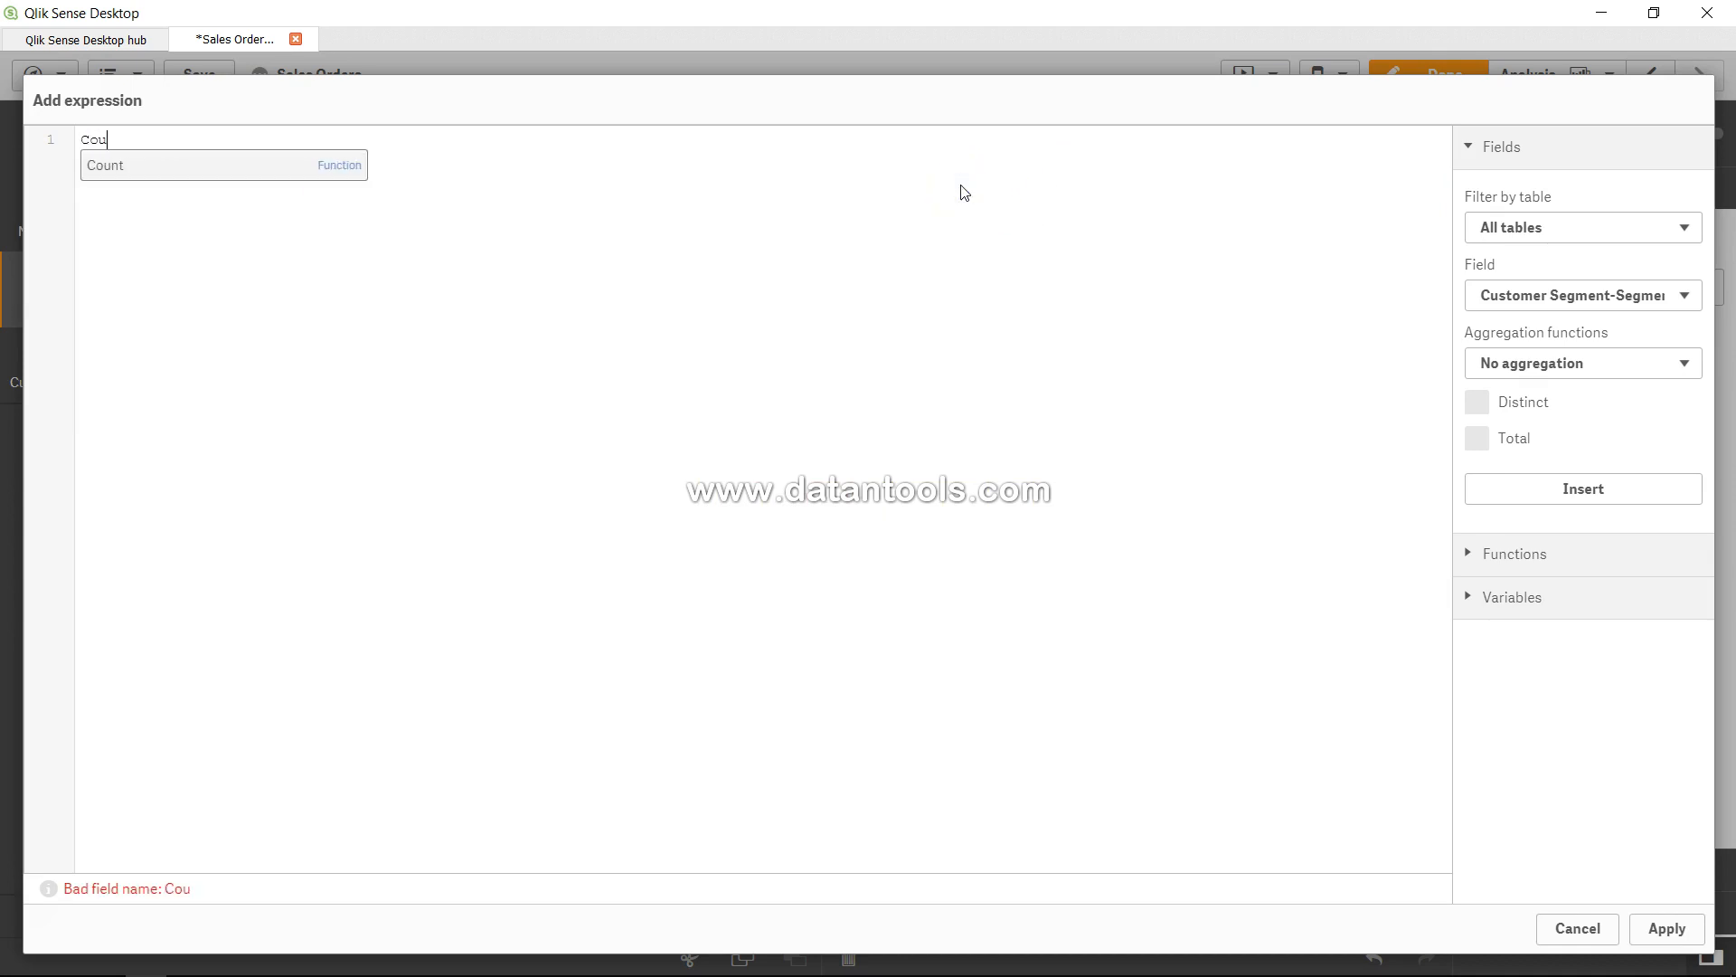
text(nt(dist)
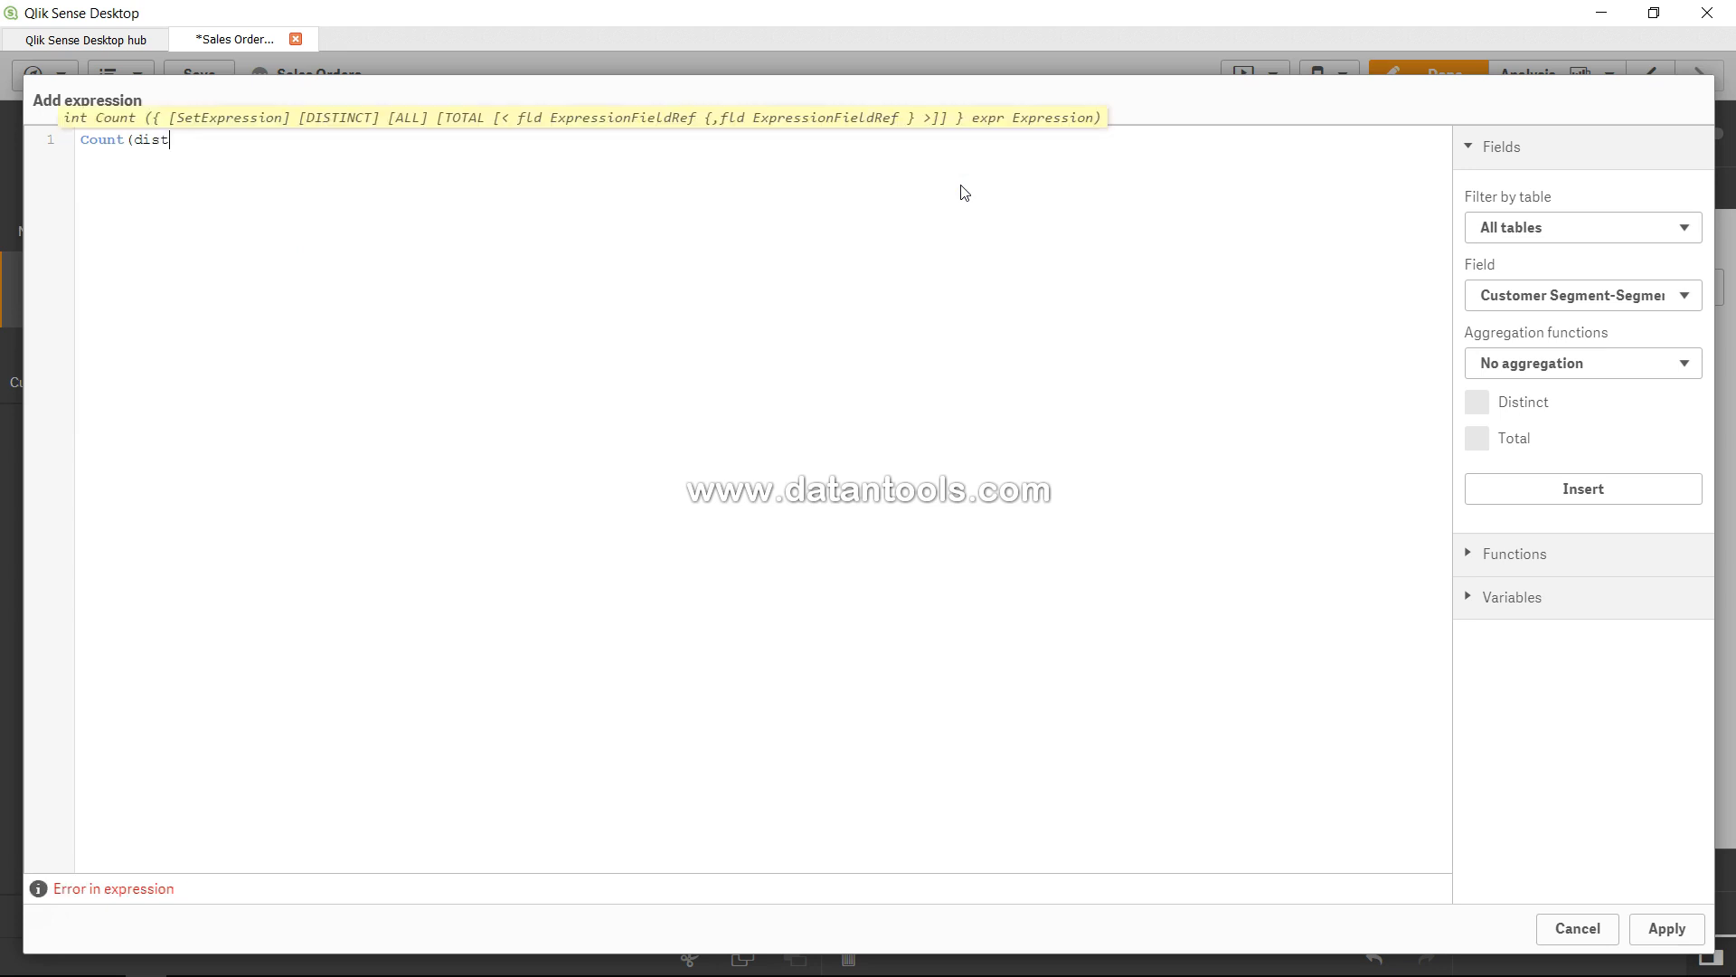
text(inct)
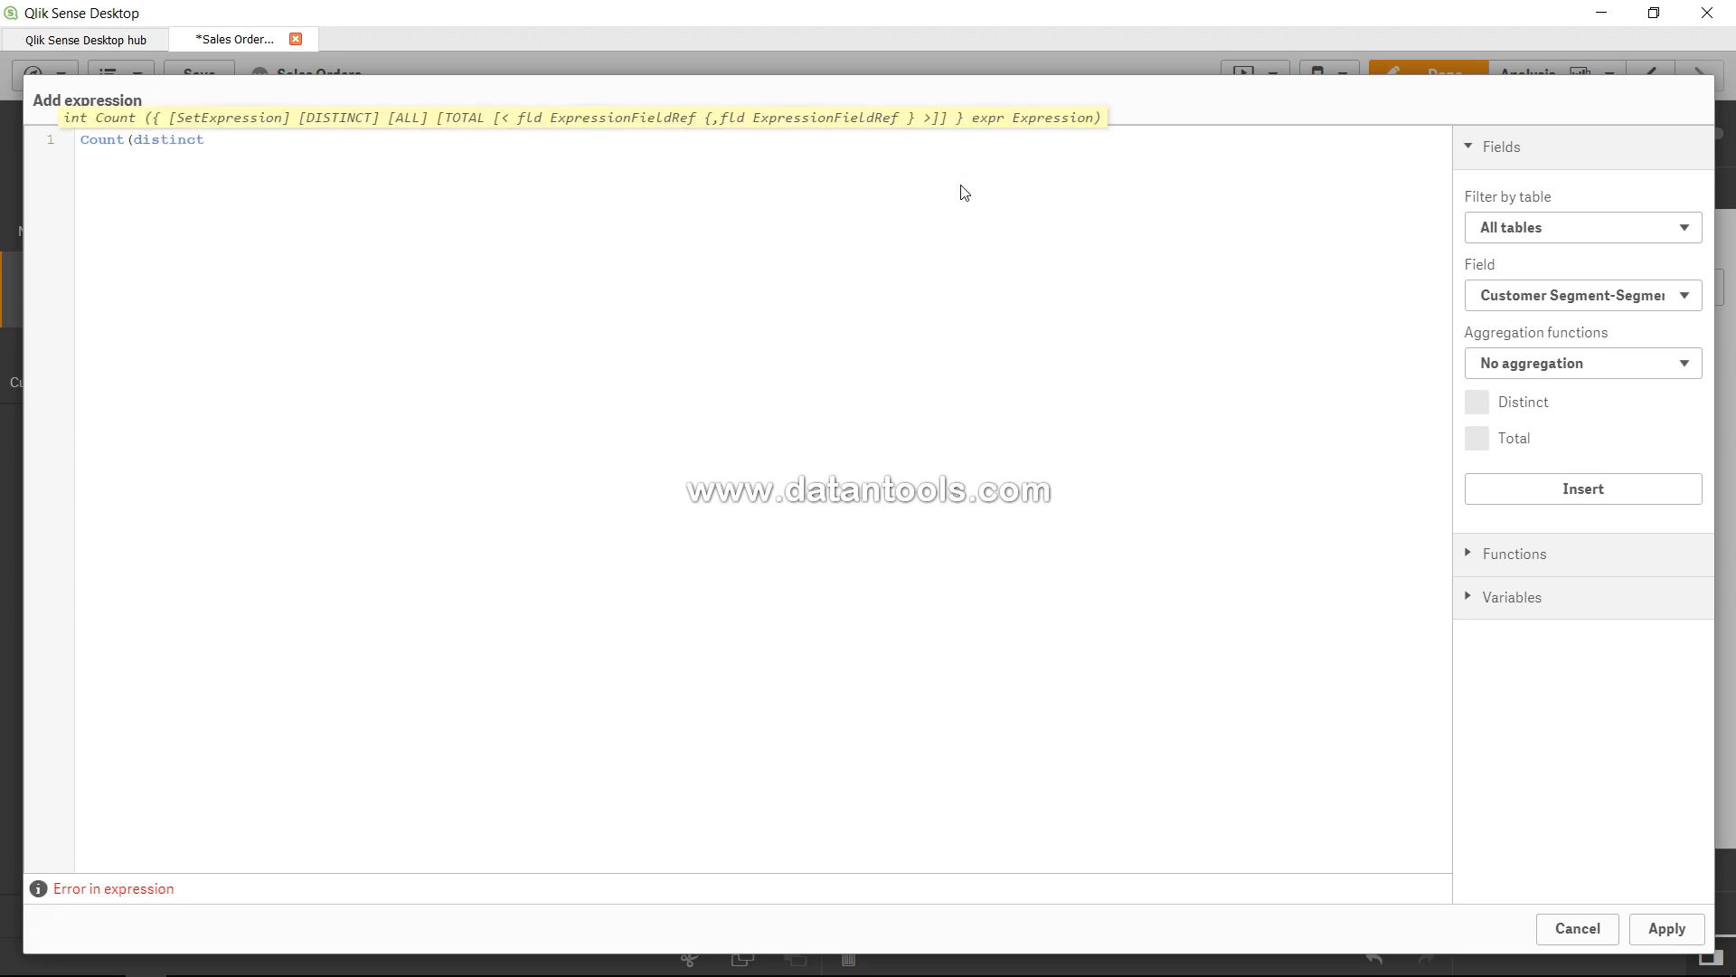
text(Order)
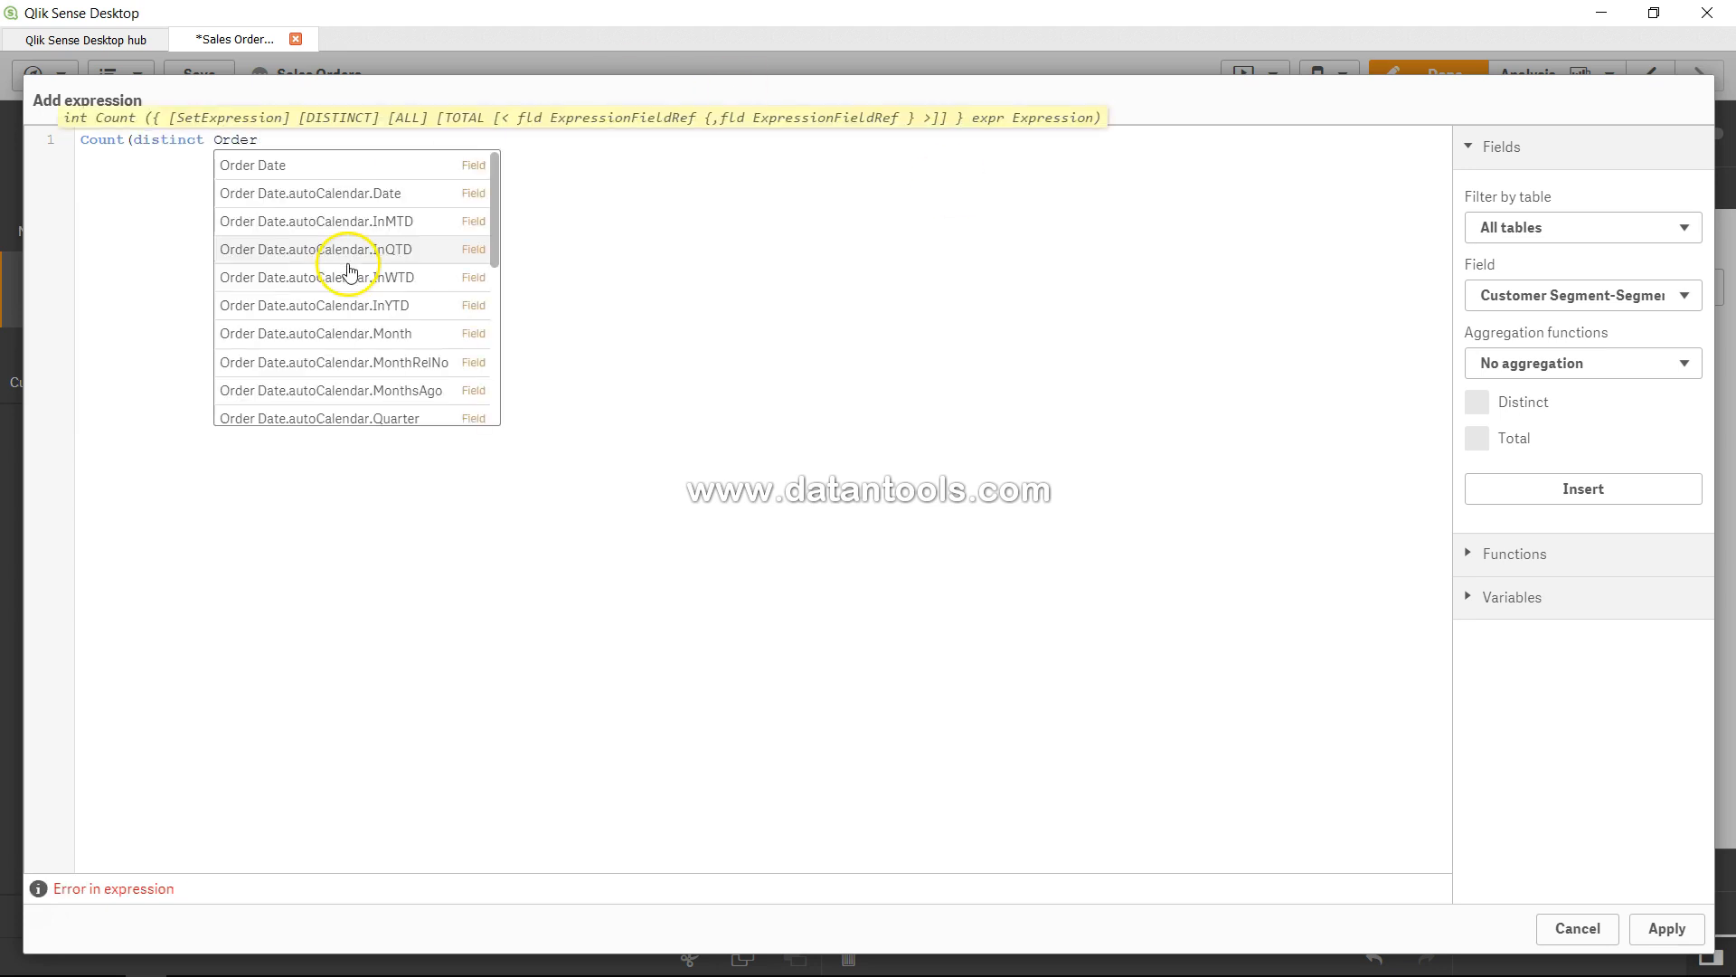
scroll(down, 3)
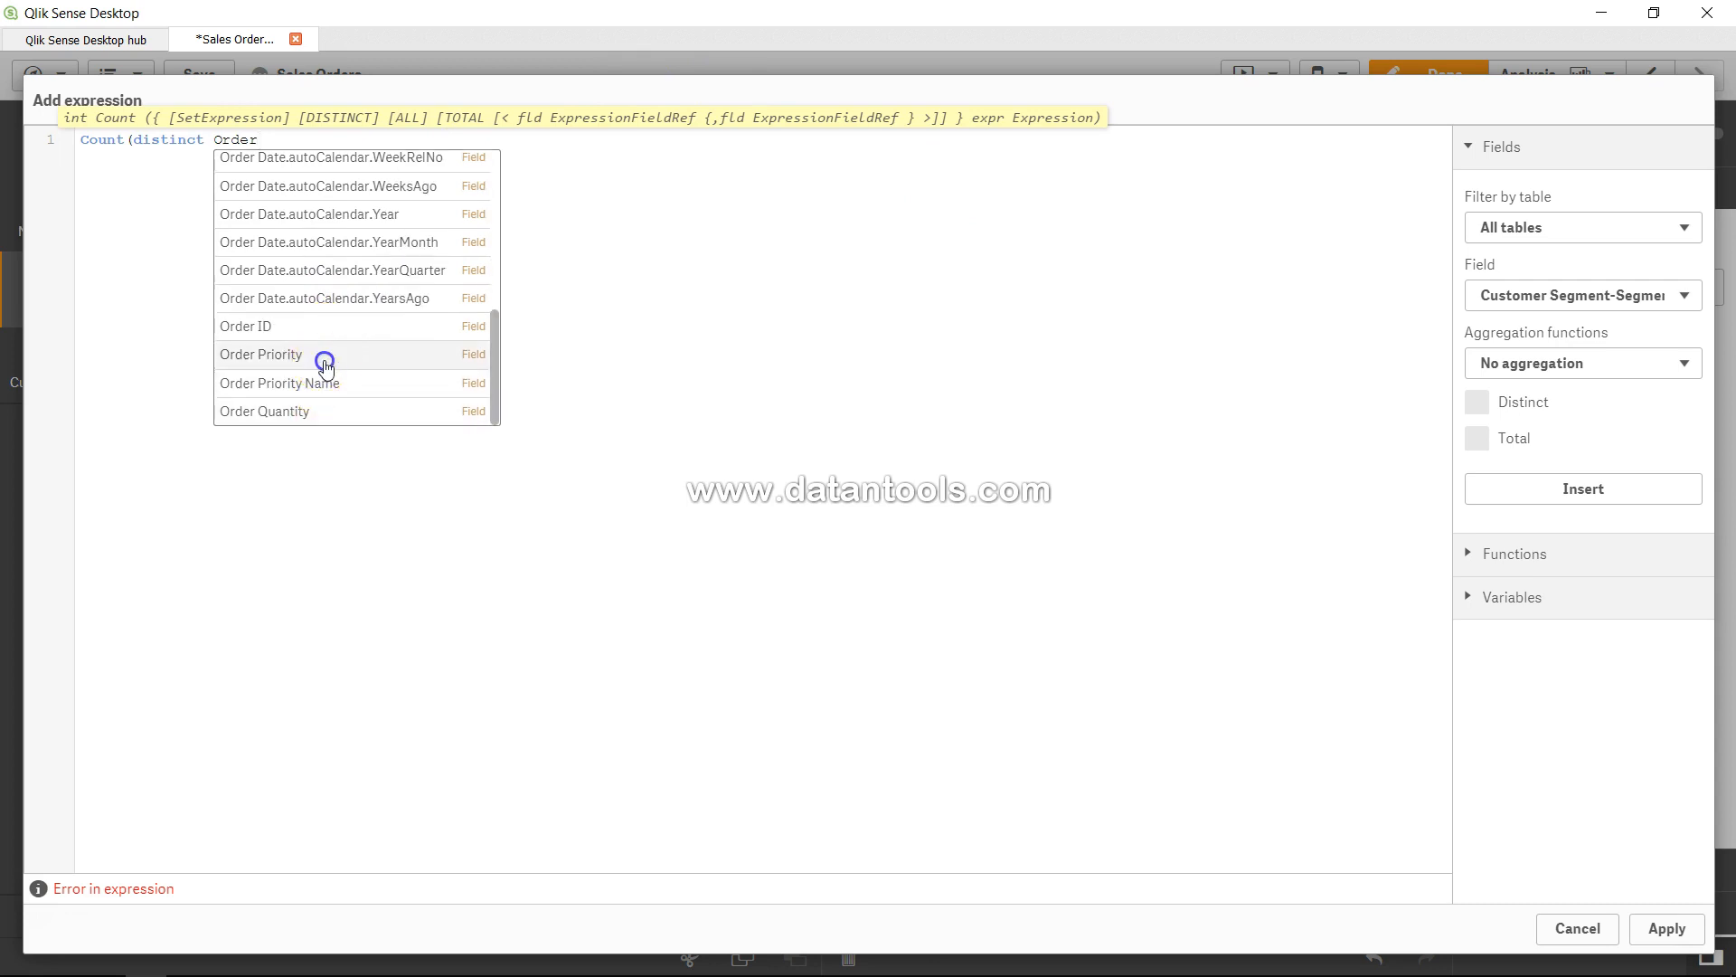
click(260, 354)
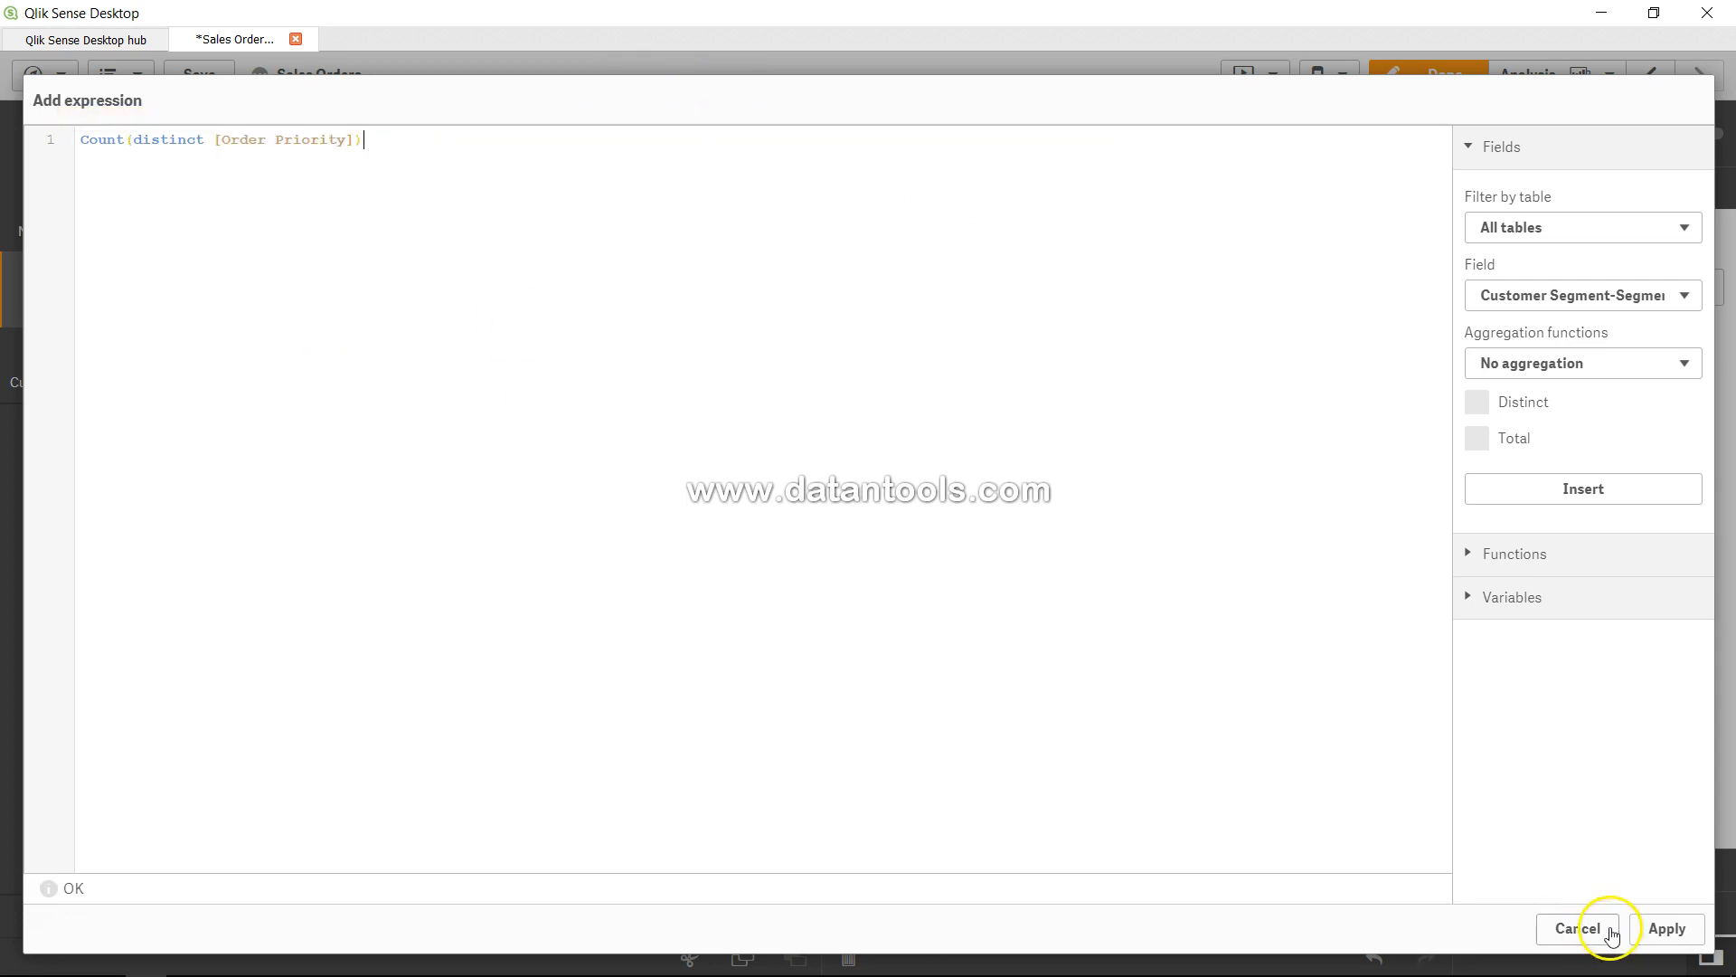
- Apply the distinct count so the second KPI shows 5 and leave edit mode
click(1666, 928)
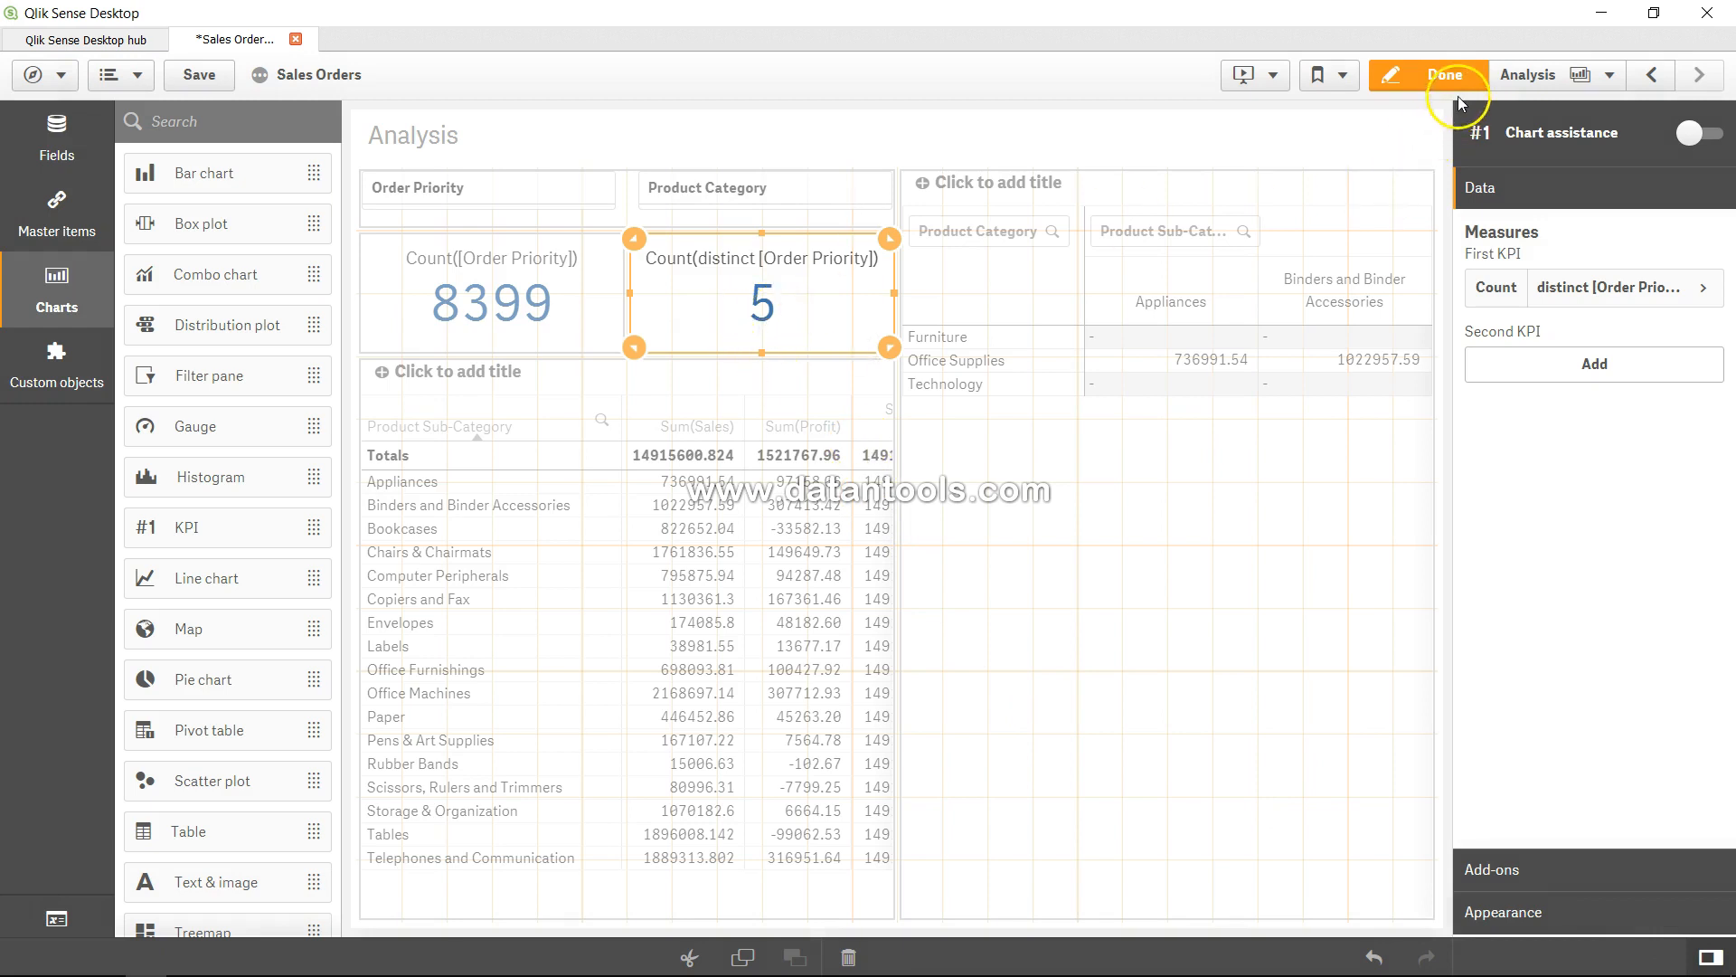
click(1446, 76)
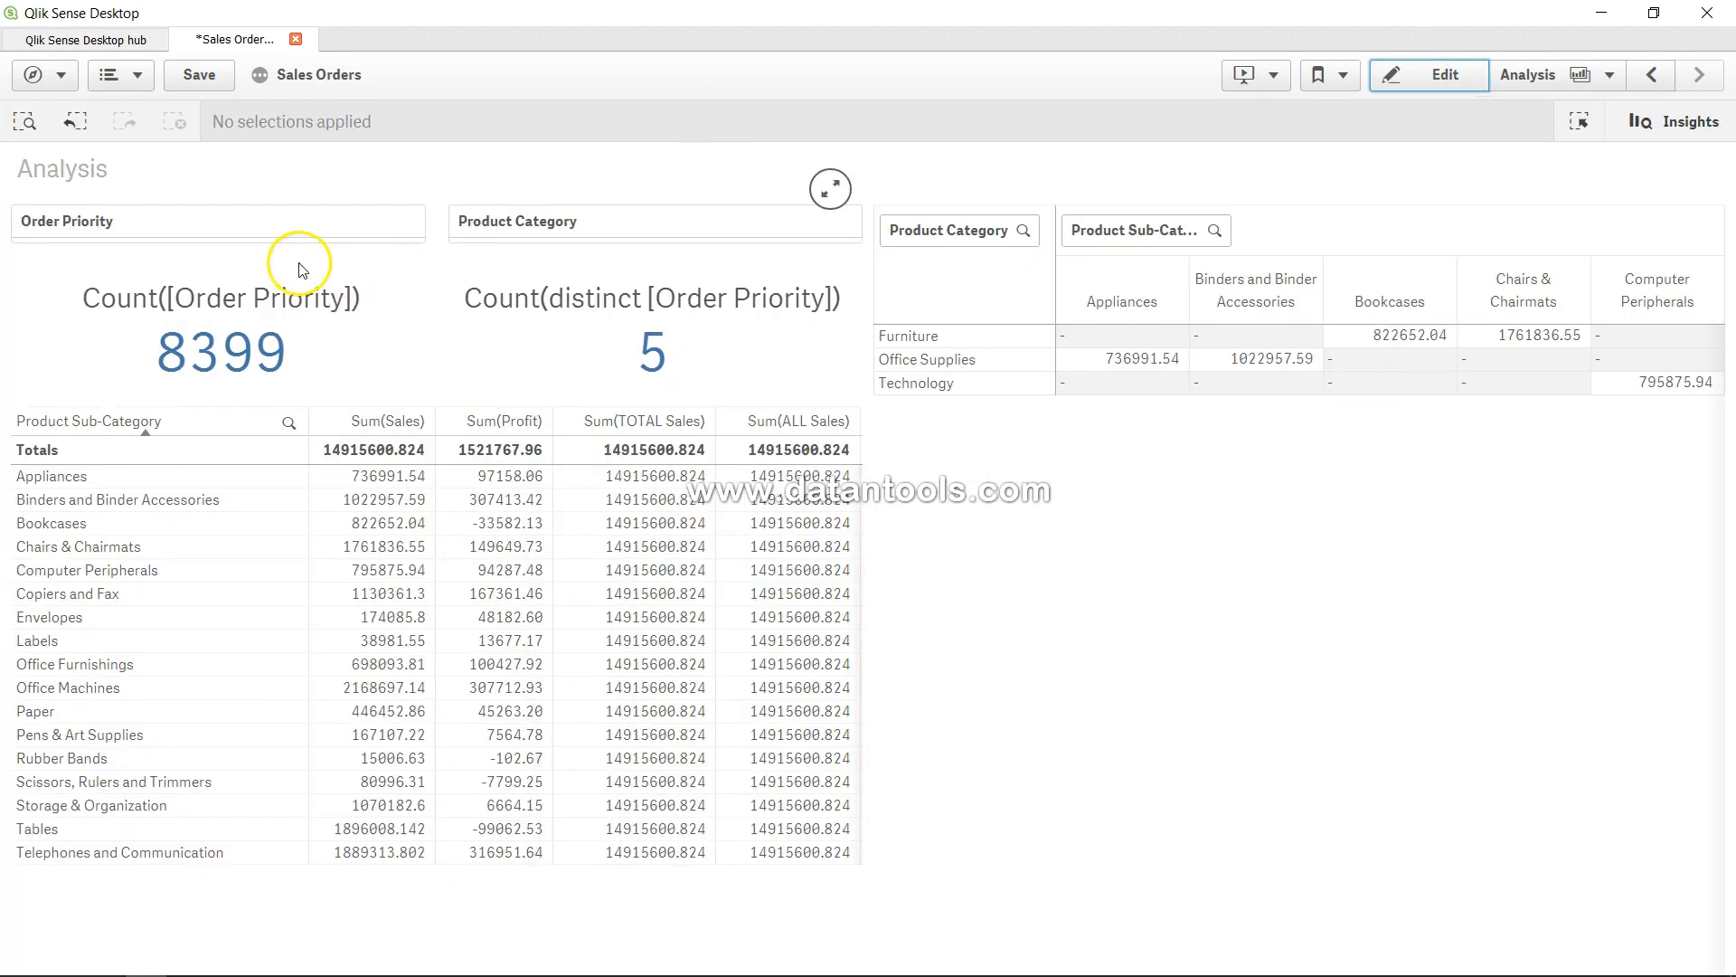